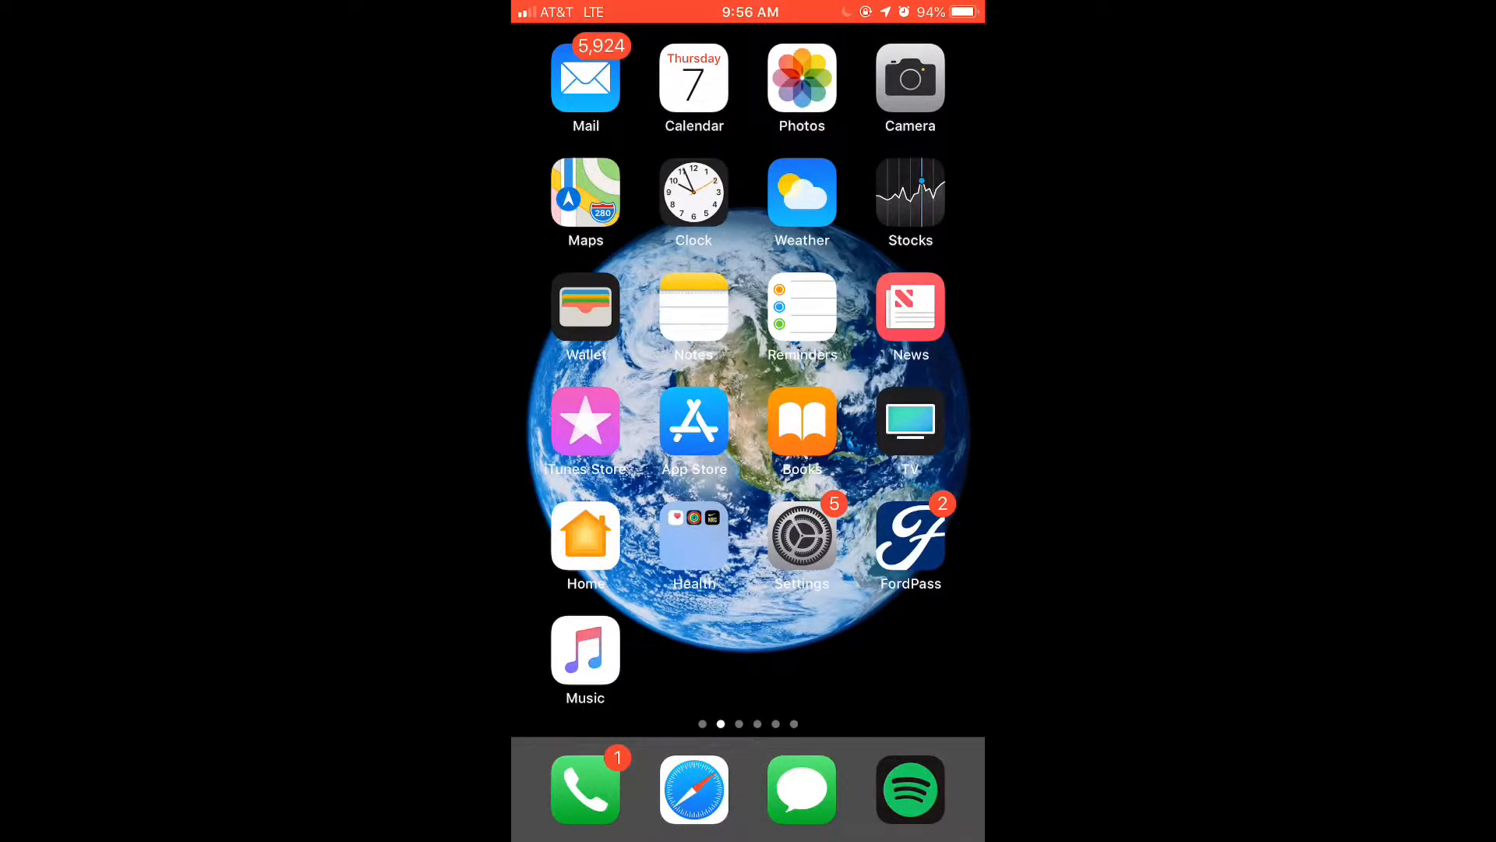
- Launch FordPass from the home screen to reach its login page
{"action": "left_click", "coordinate": [909, 544]}
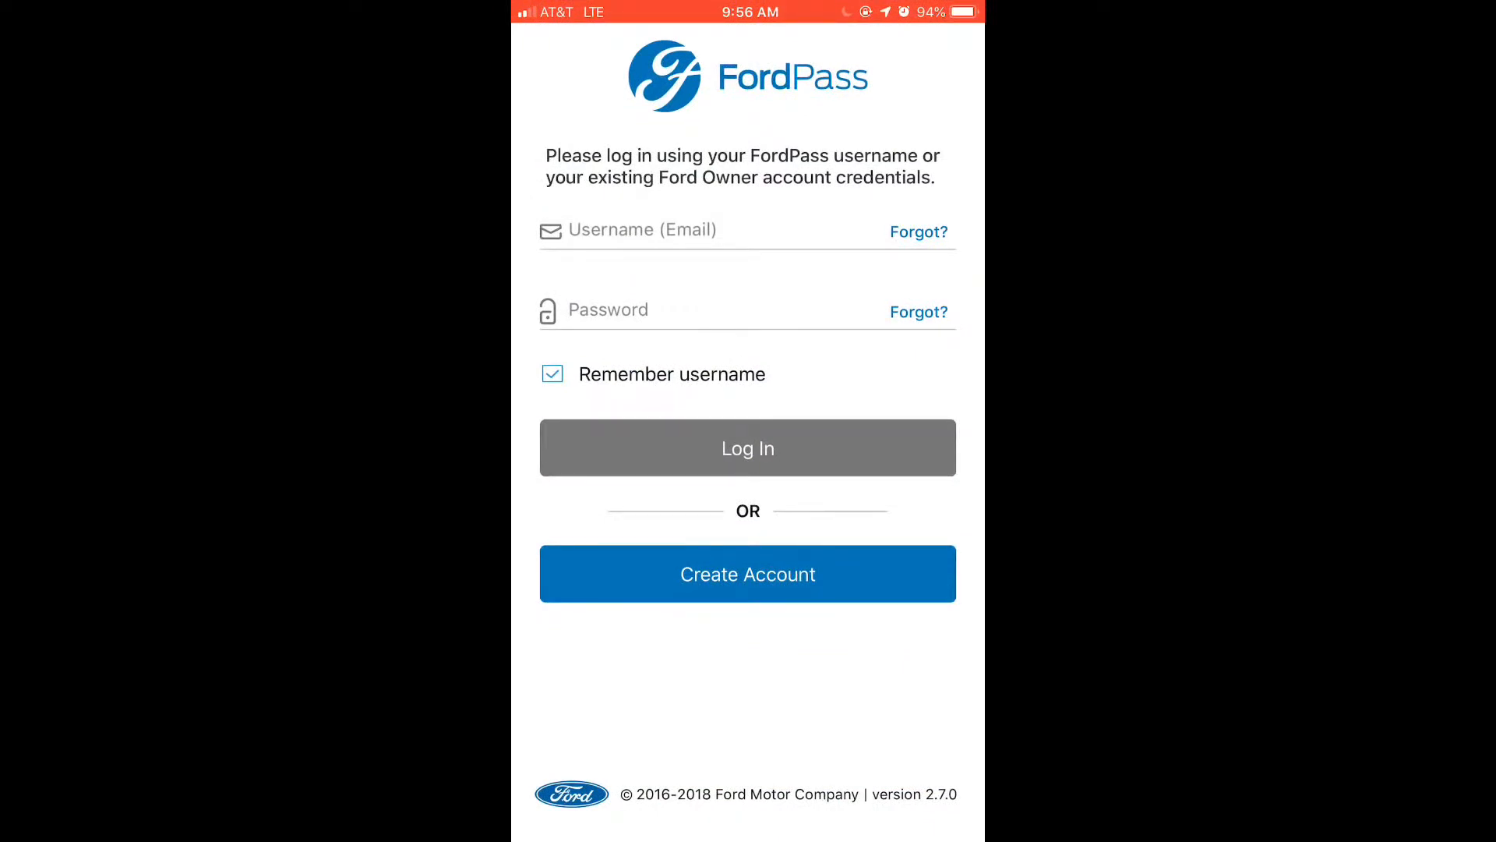
{"action": "left_click", "coordinate": [747, 574]}
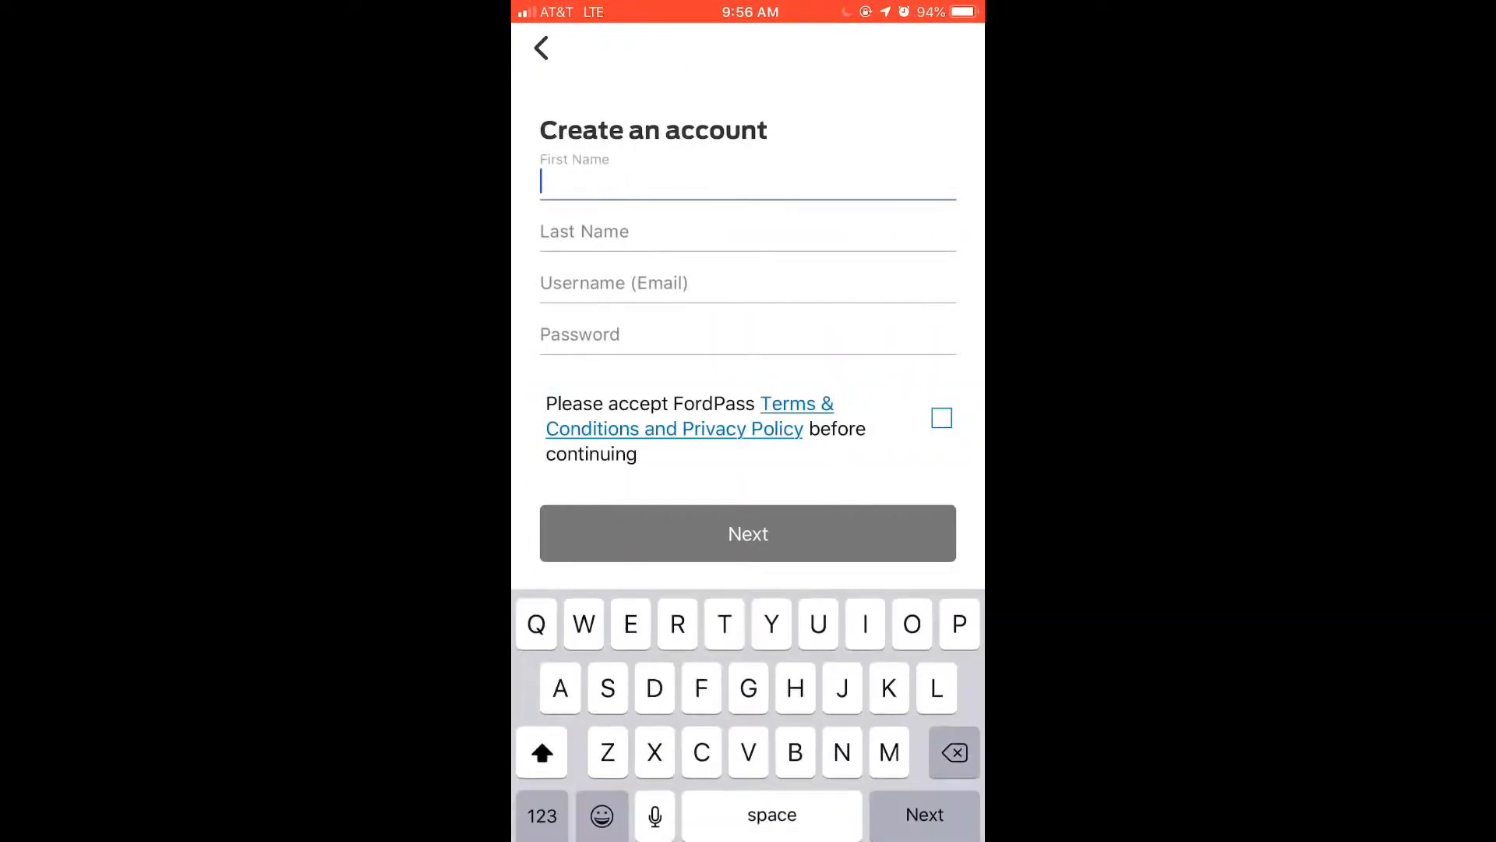
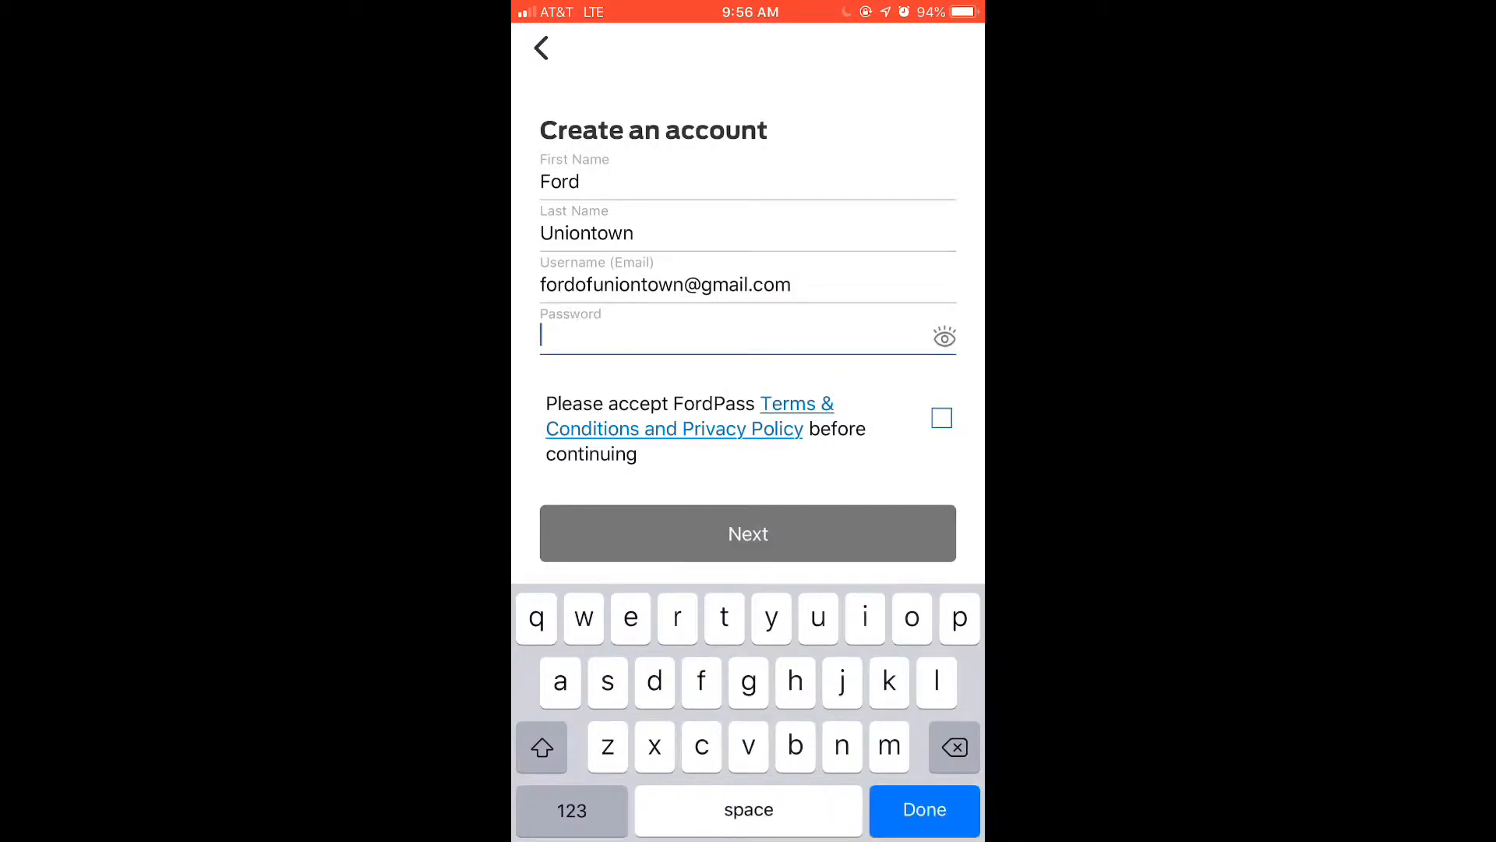
- Enter a password including a number to meet requirements and accept the terms and privacy policy
{"action": "left_click", "coordinate": [541, 747]}
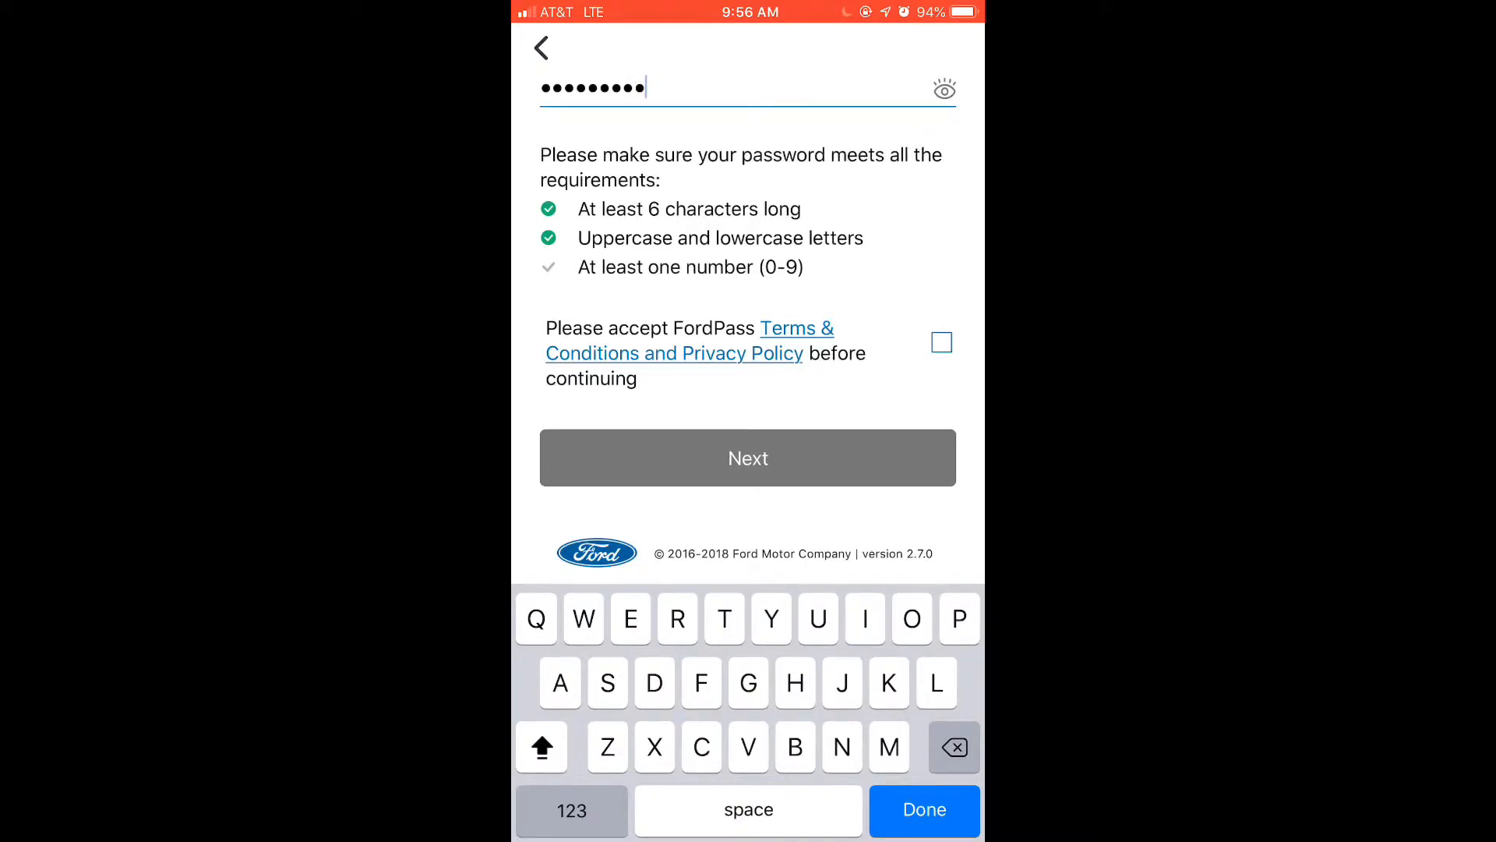
{"action": "left_click", "coordinate": [571, 811]}
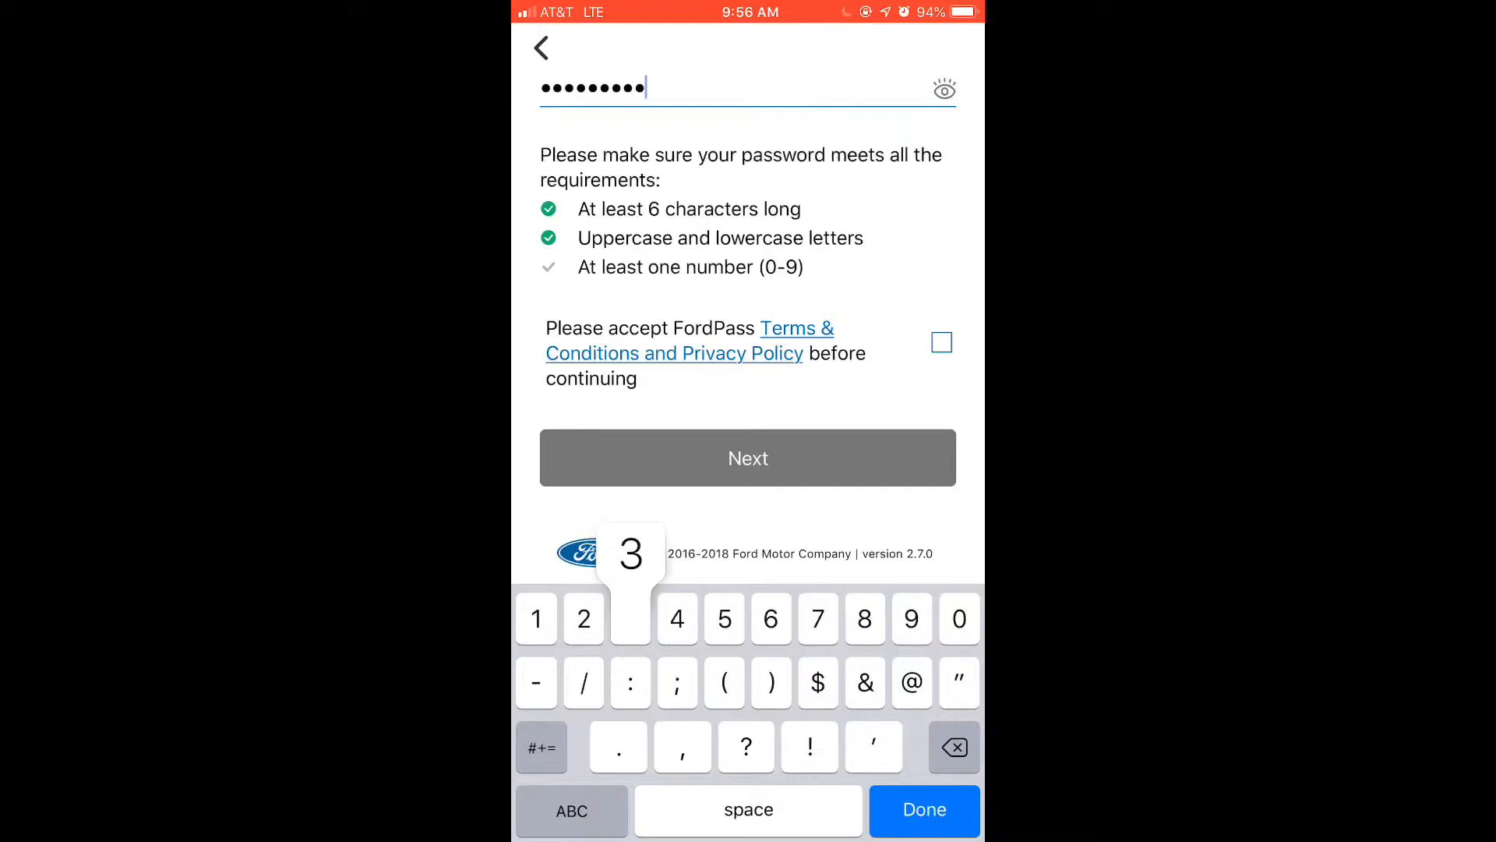
{"action": "left_click", "coordinate": [959, 619]}
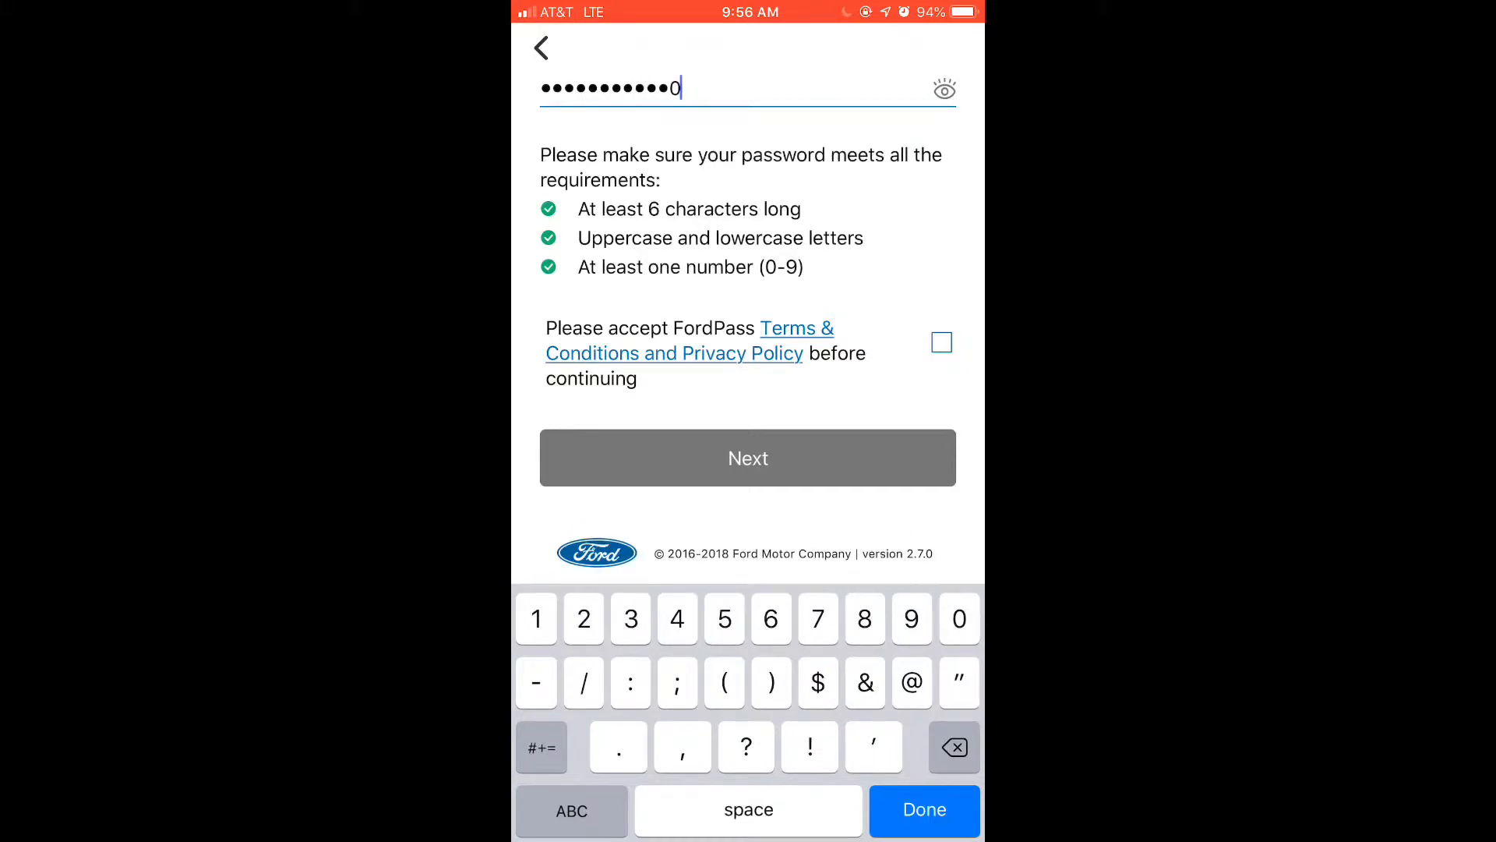
{"action": "left_click", "coordinate": [747, 457]}
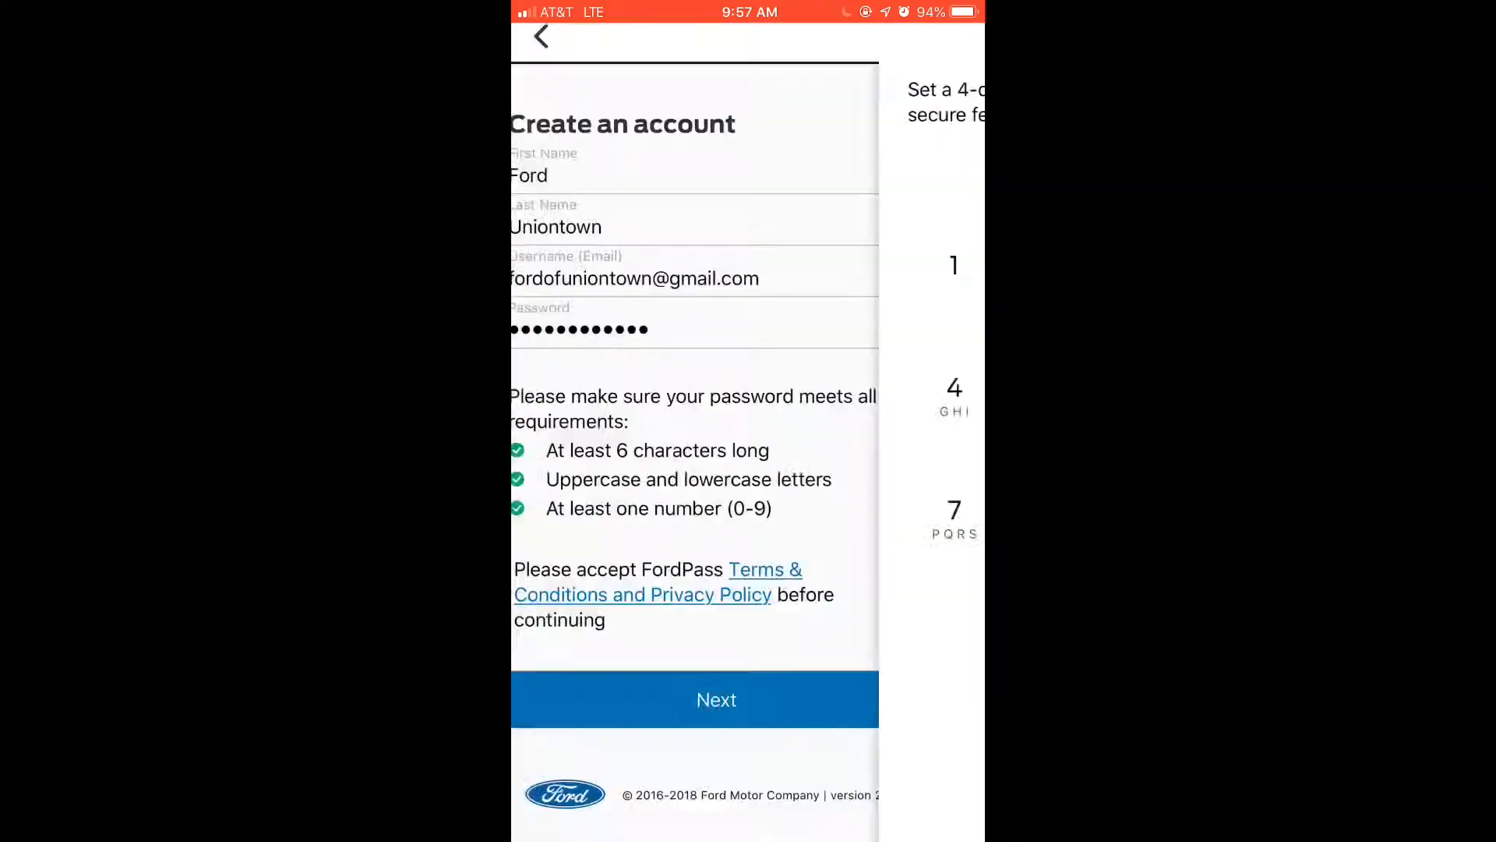
- Set a 4-digit PIN and skip Touch ID to finish registration
{"action": "left_click", "coordinate": [716, 700]}
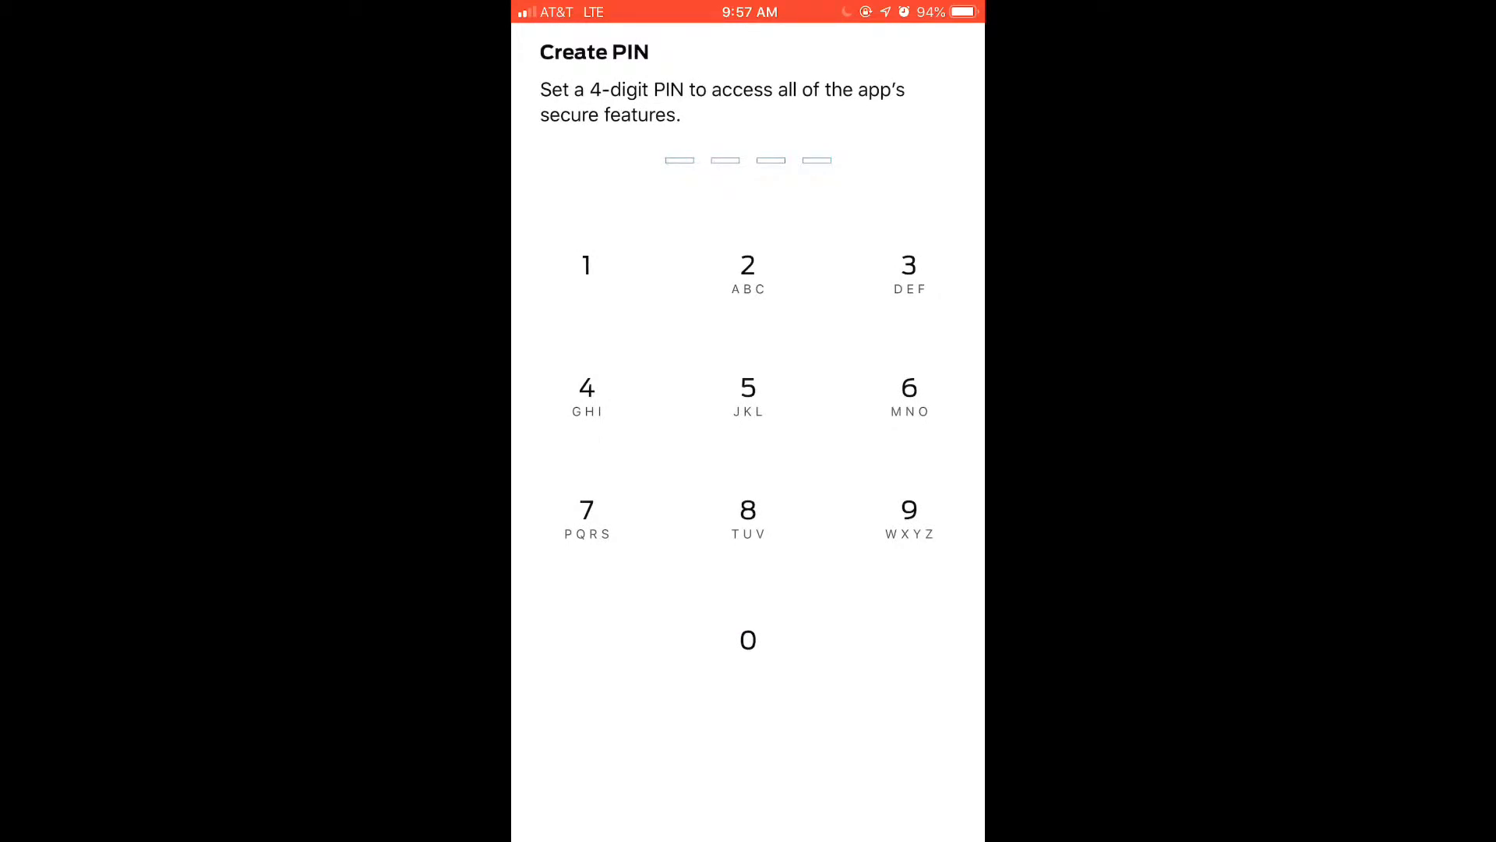
{"action": "left_click", "coordinate": [586, 265]}
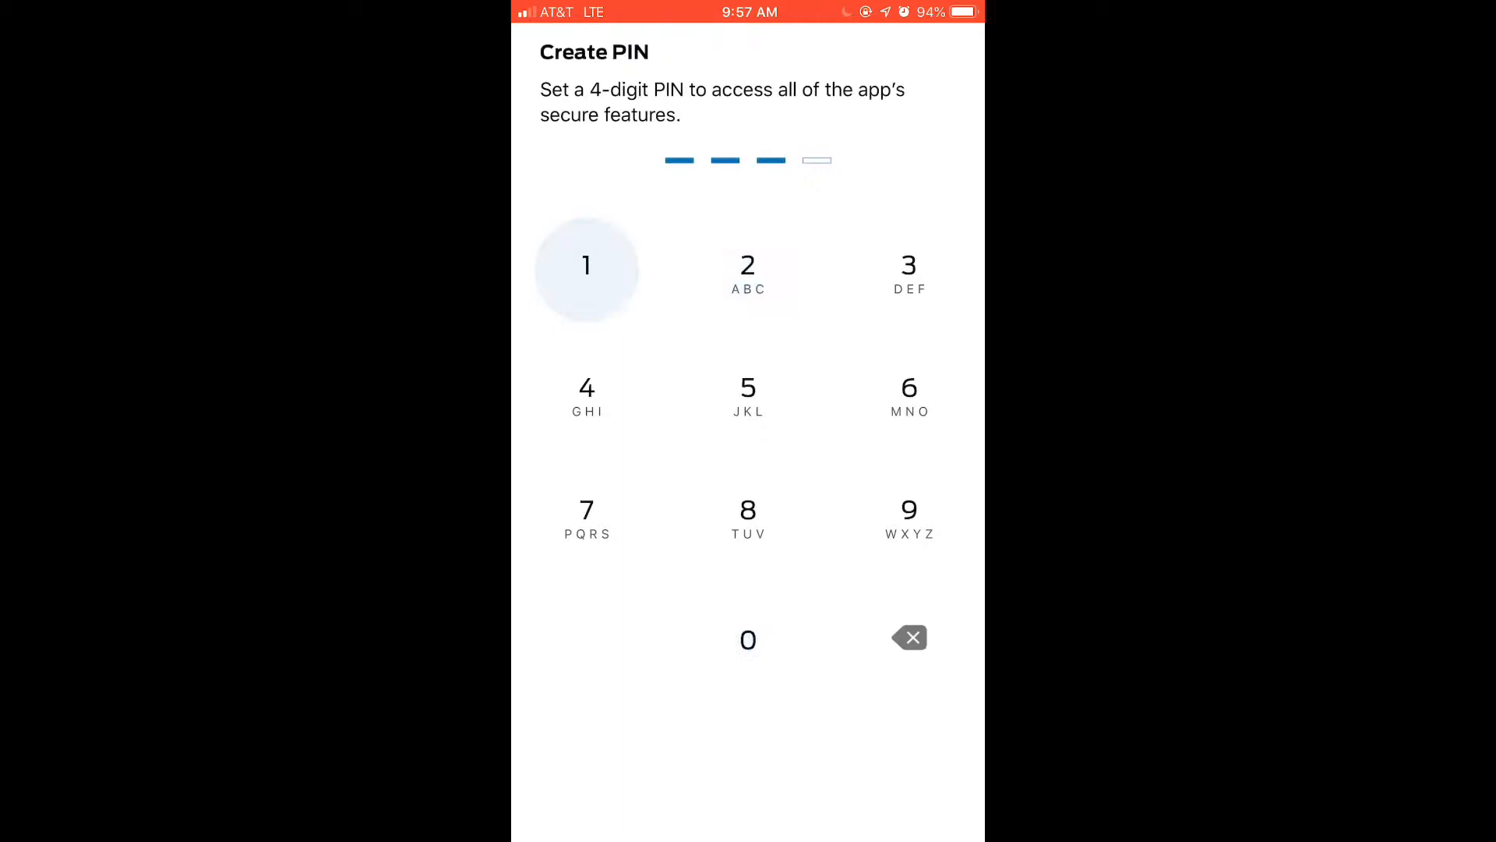
{"action": "left_click", "coordinate": [748, 639]}
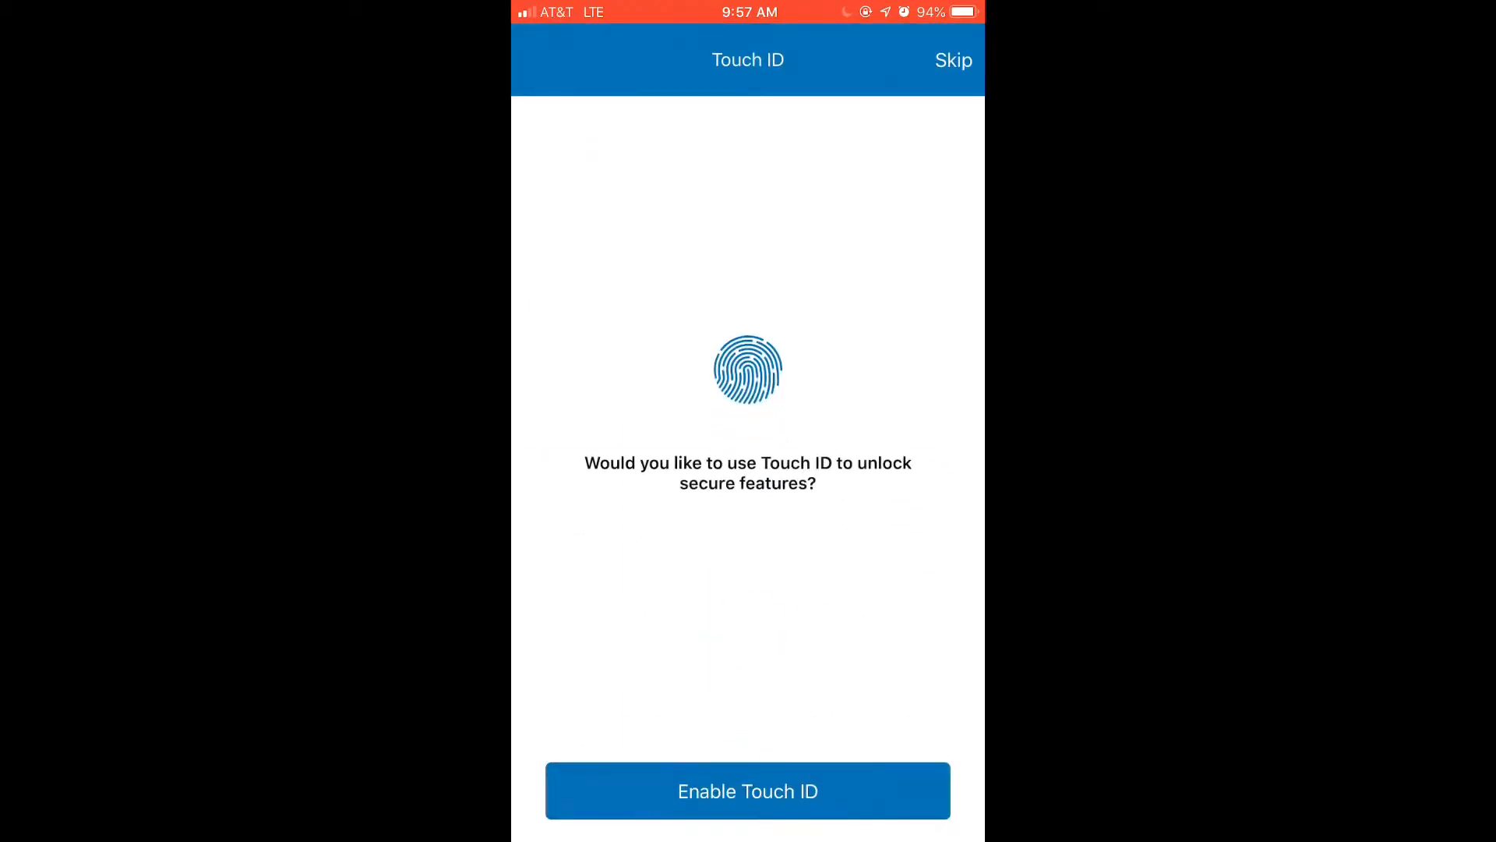
{"action": "left_click", "coordinate": [746, 790]}
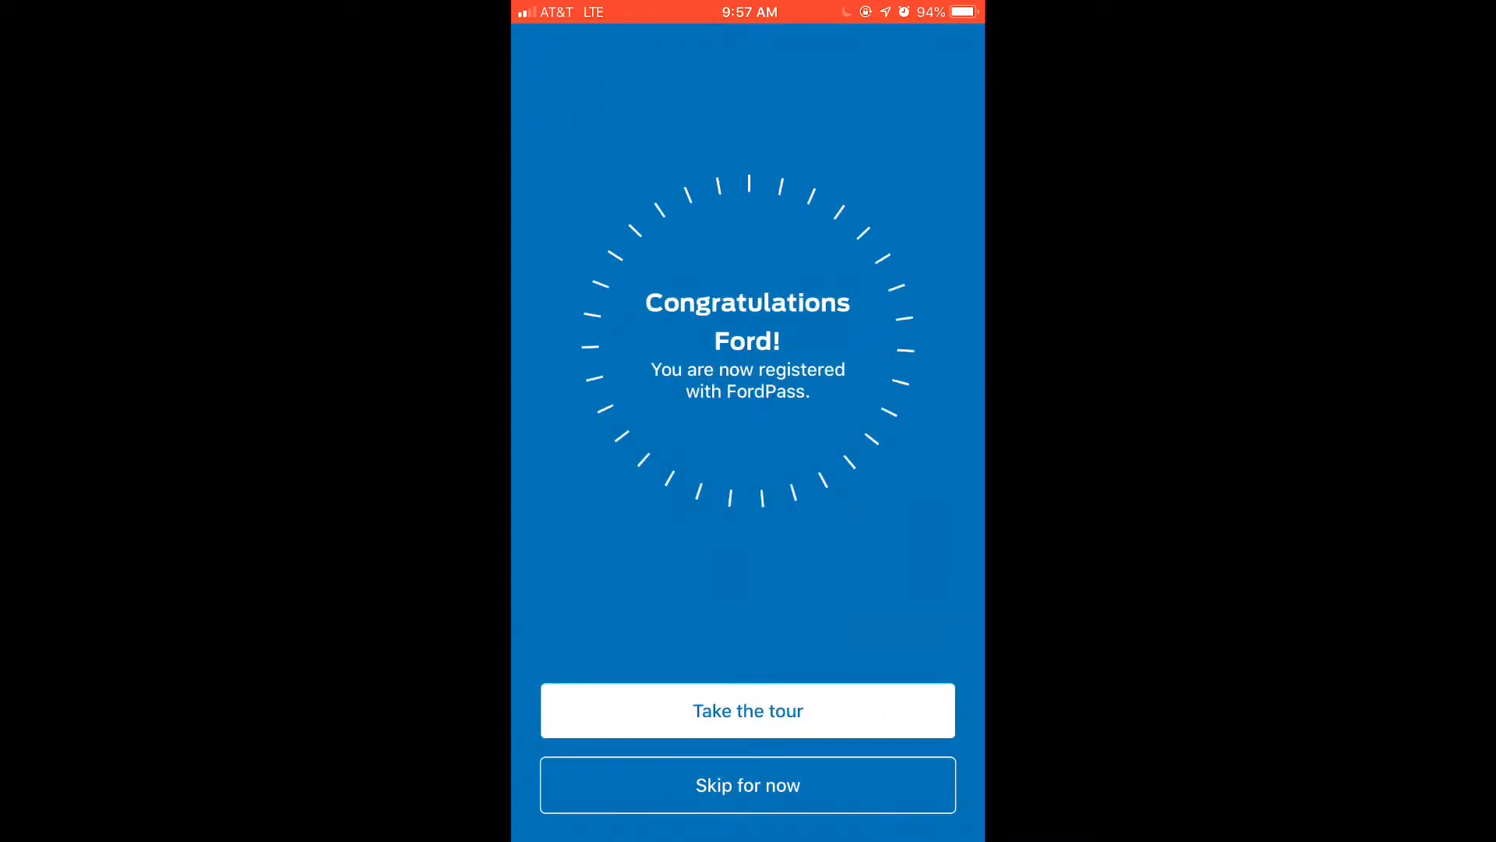
- Skip the tour and begin adding a vehicle with street address on Superior
{"action": "left_click", "coordinate": [747, 710]}
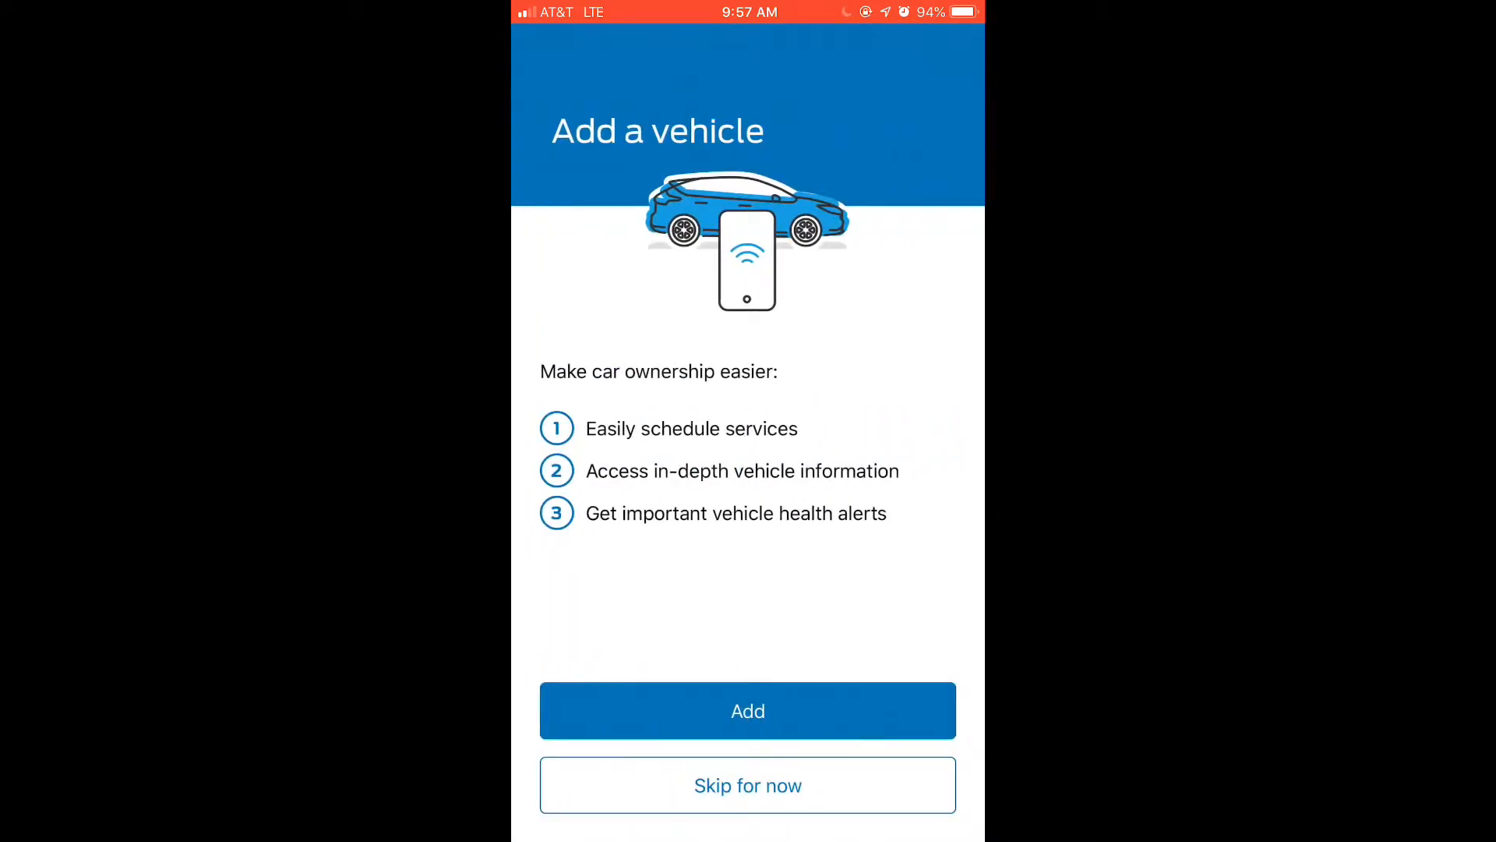
{"action": "left_click", "coordinate": [746, 711]}
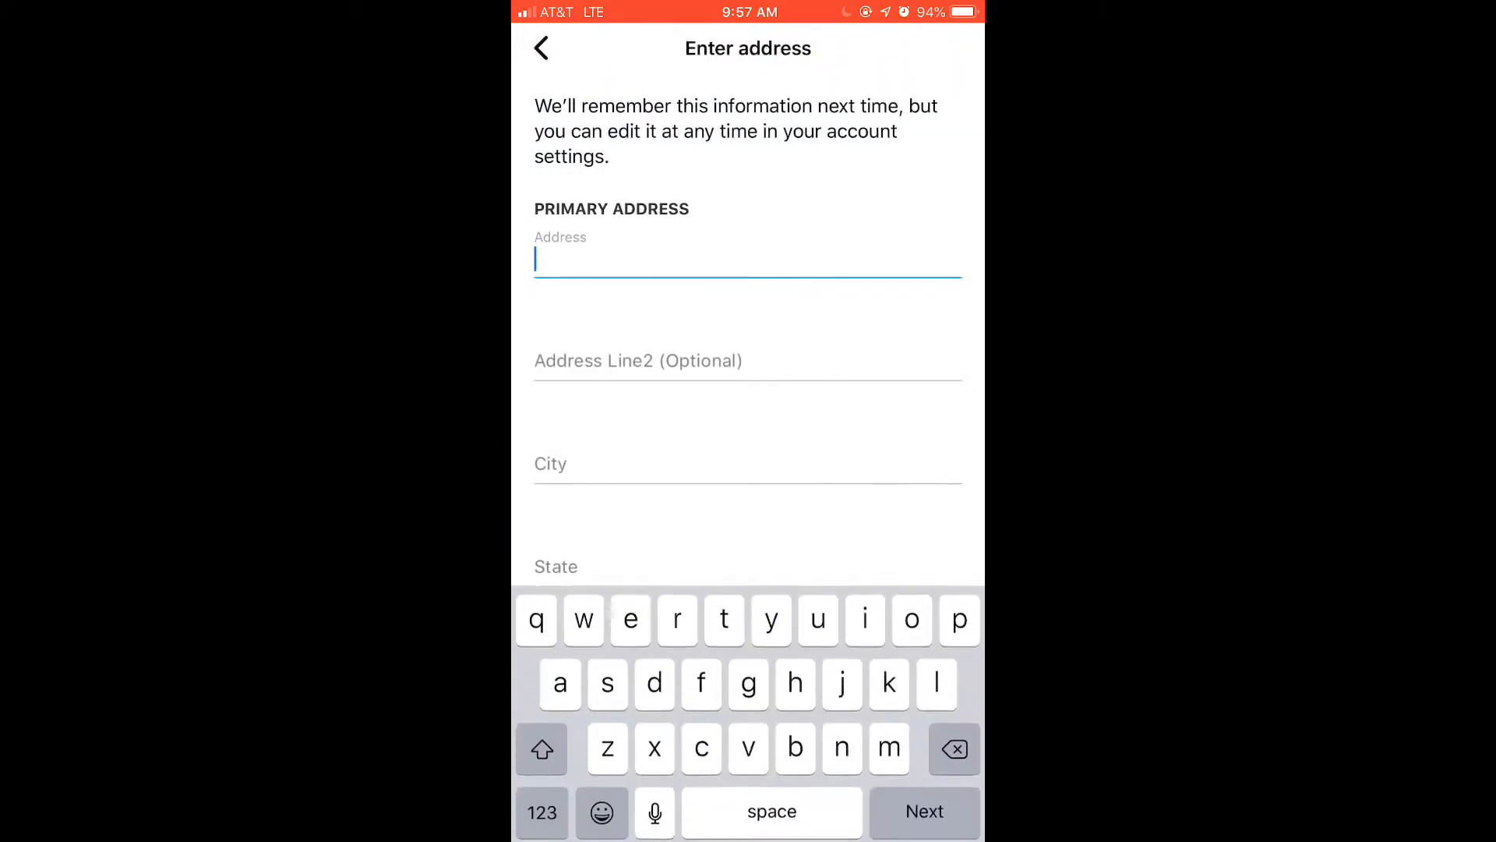
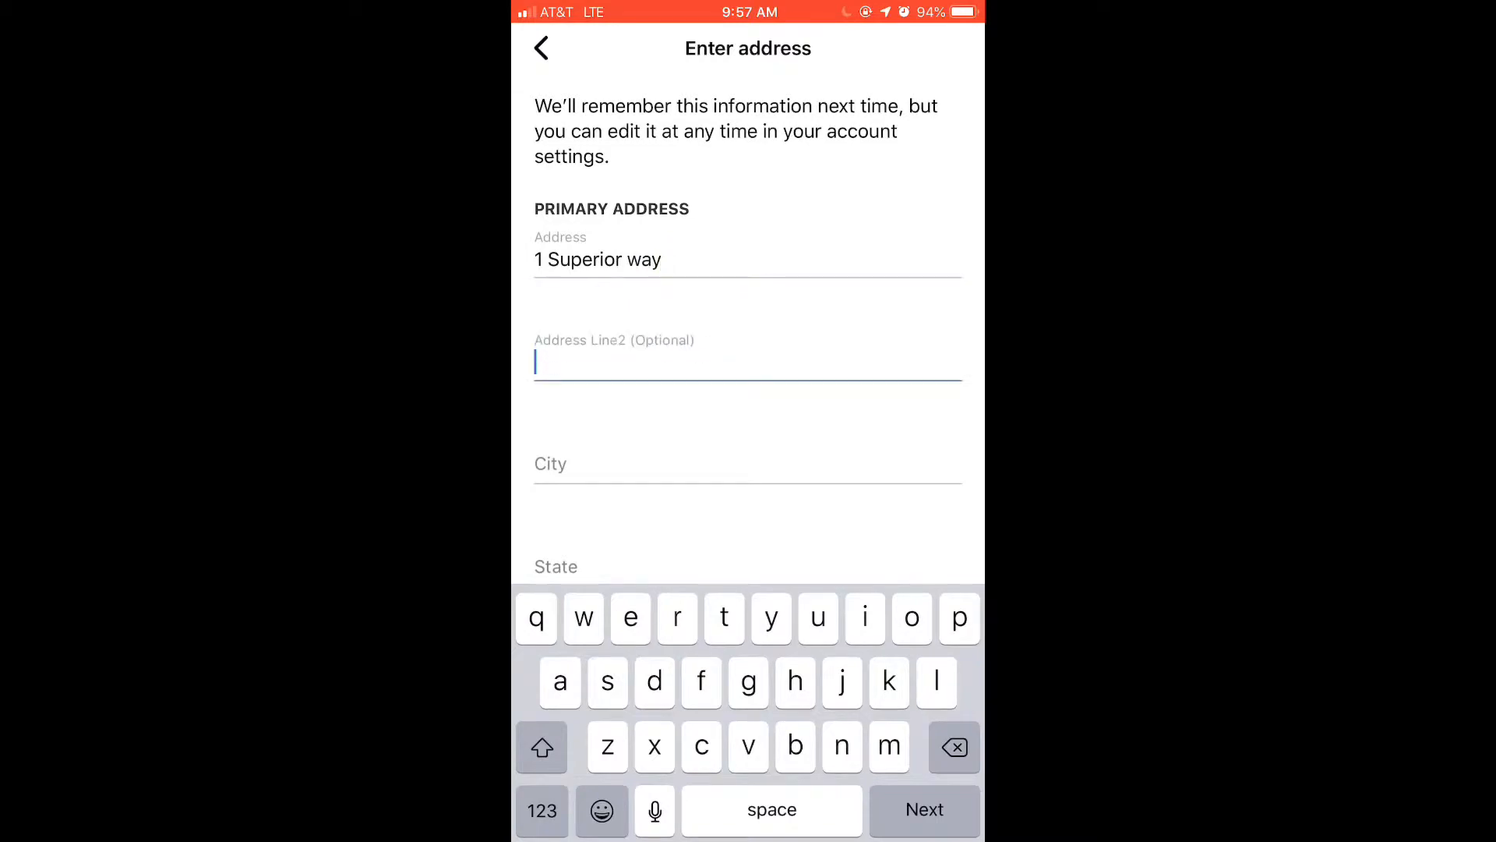
{"action": "left_click", "coordinate": [747, 449]}
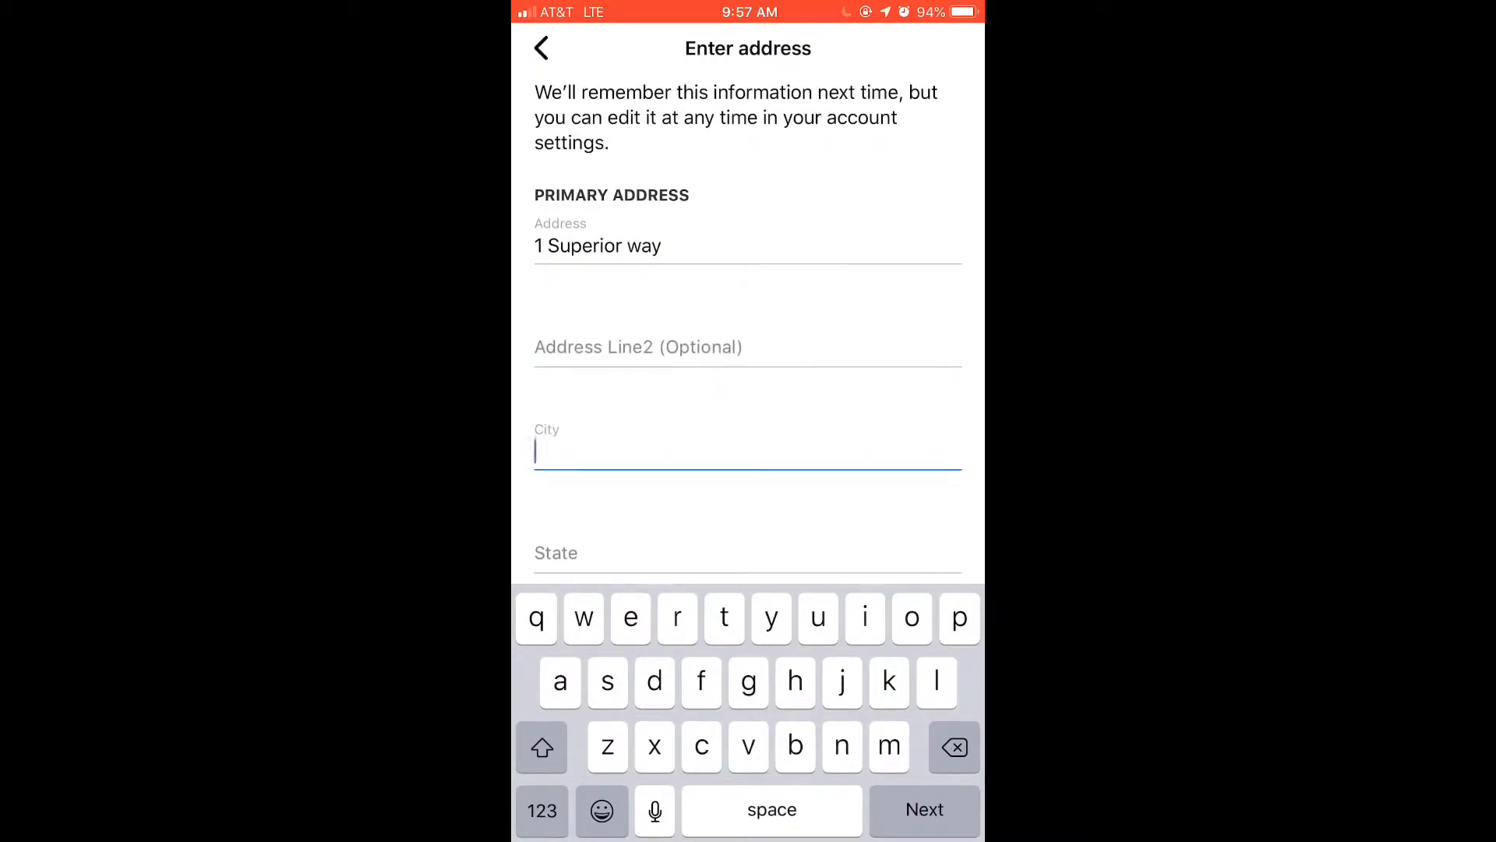
- Complete city Uniontown, zip 15401 and phone number, then submit the address
{"action": "type", "text": "Uniontown"}
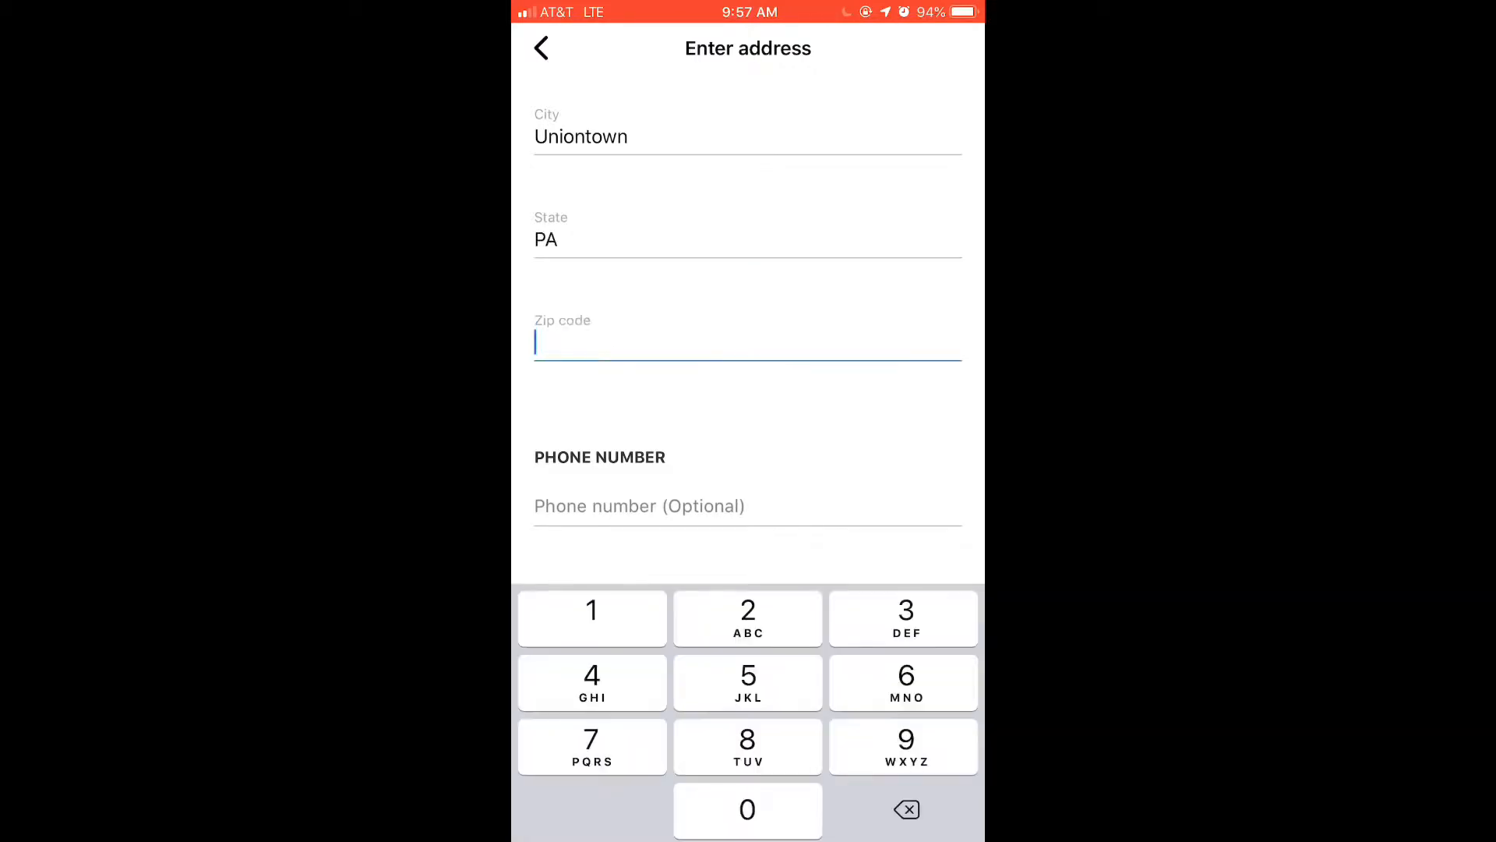
{"action": "type", "text": "15401"}
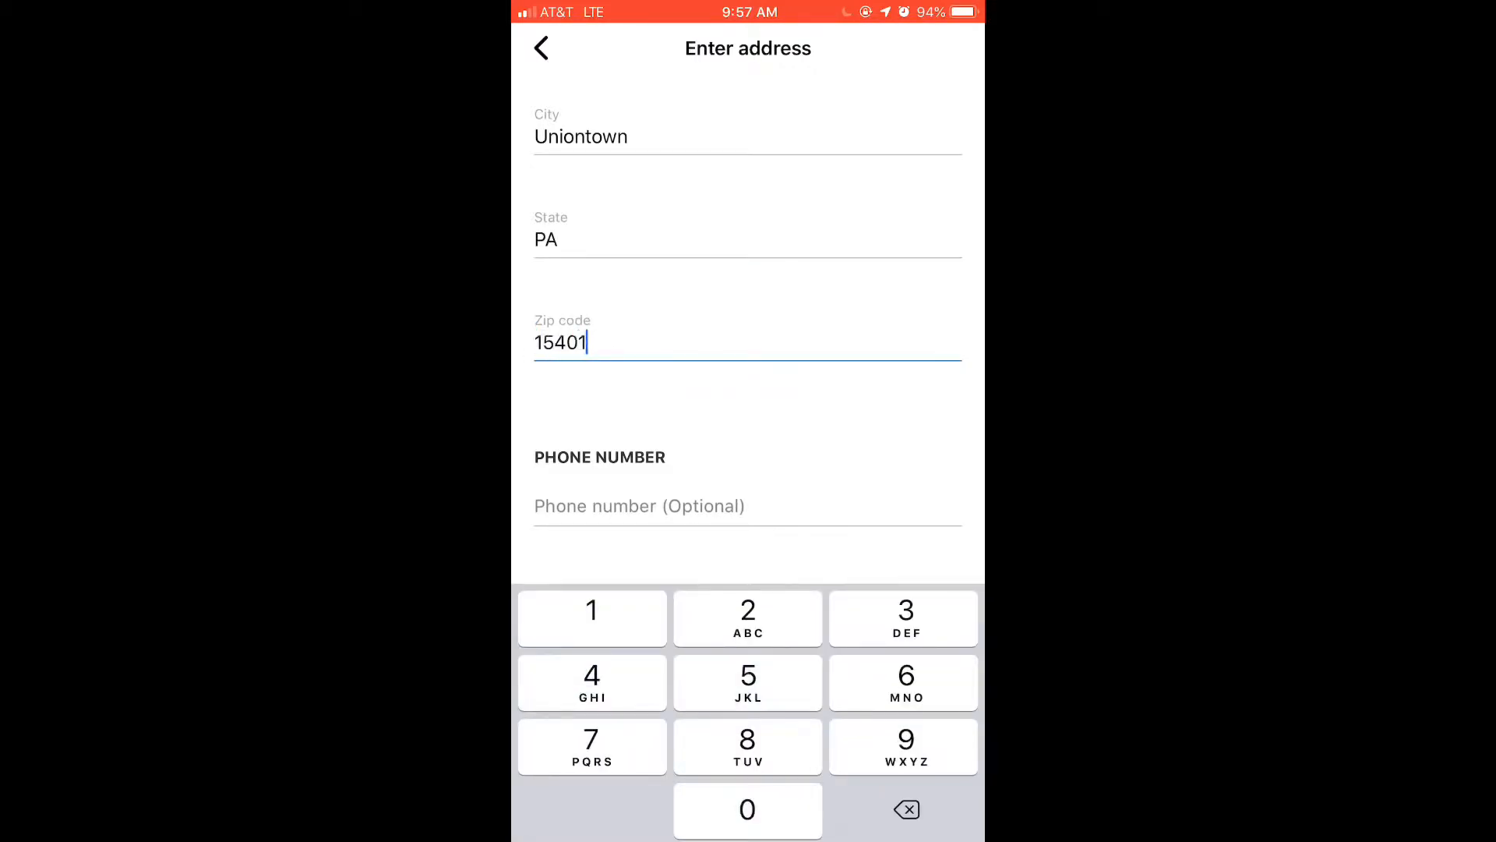
{"action": "left_click", "coordinate": [593, 746]}
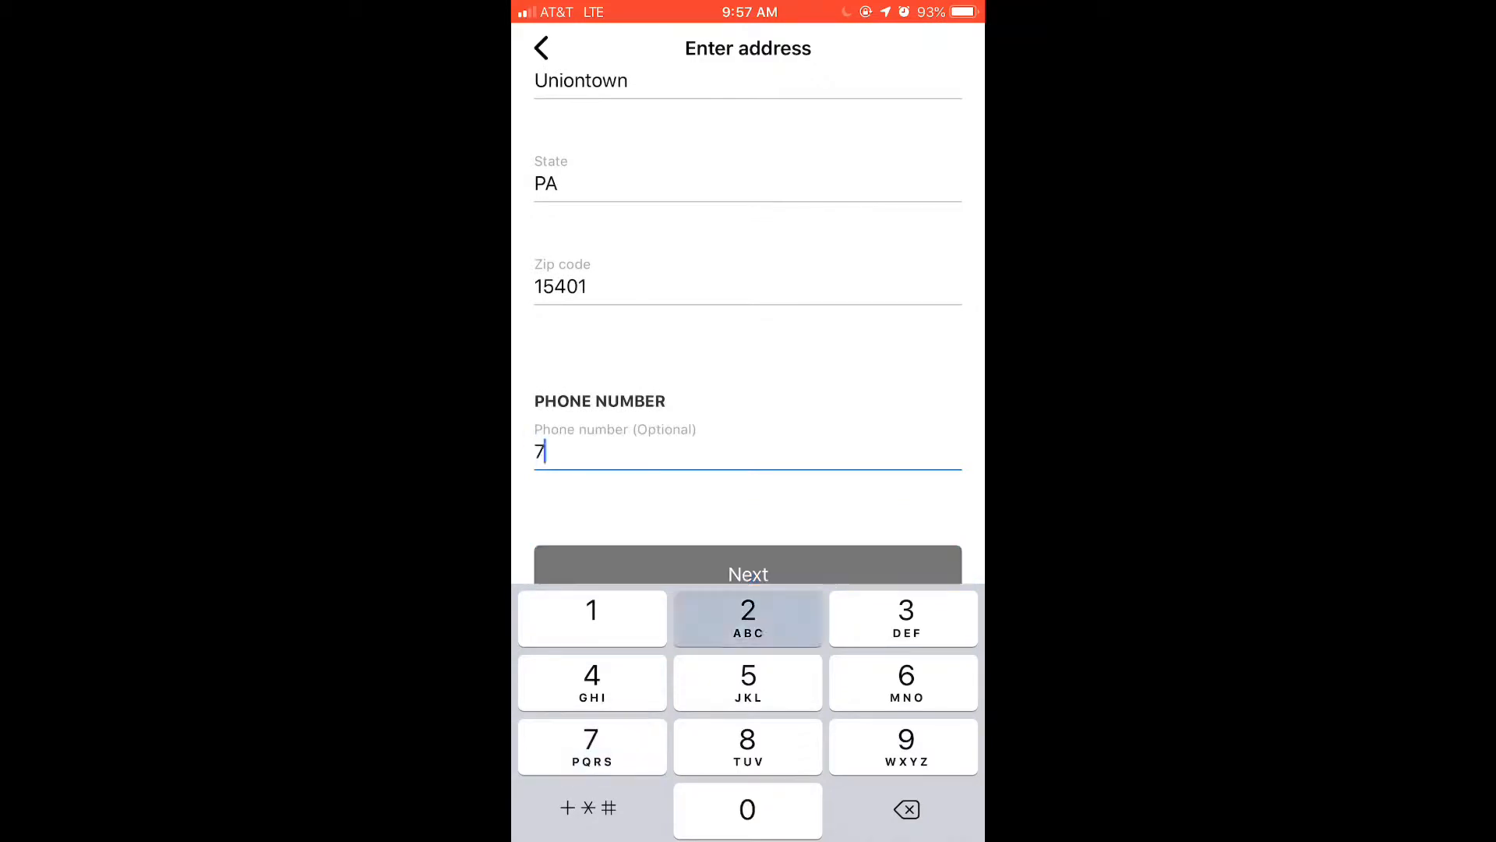
{"action": "type", "text": "244255980"}
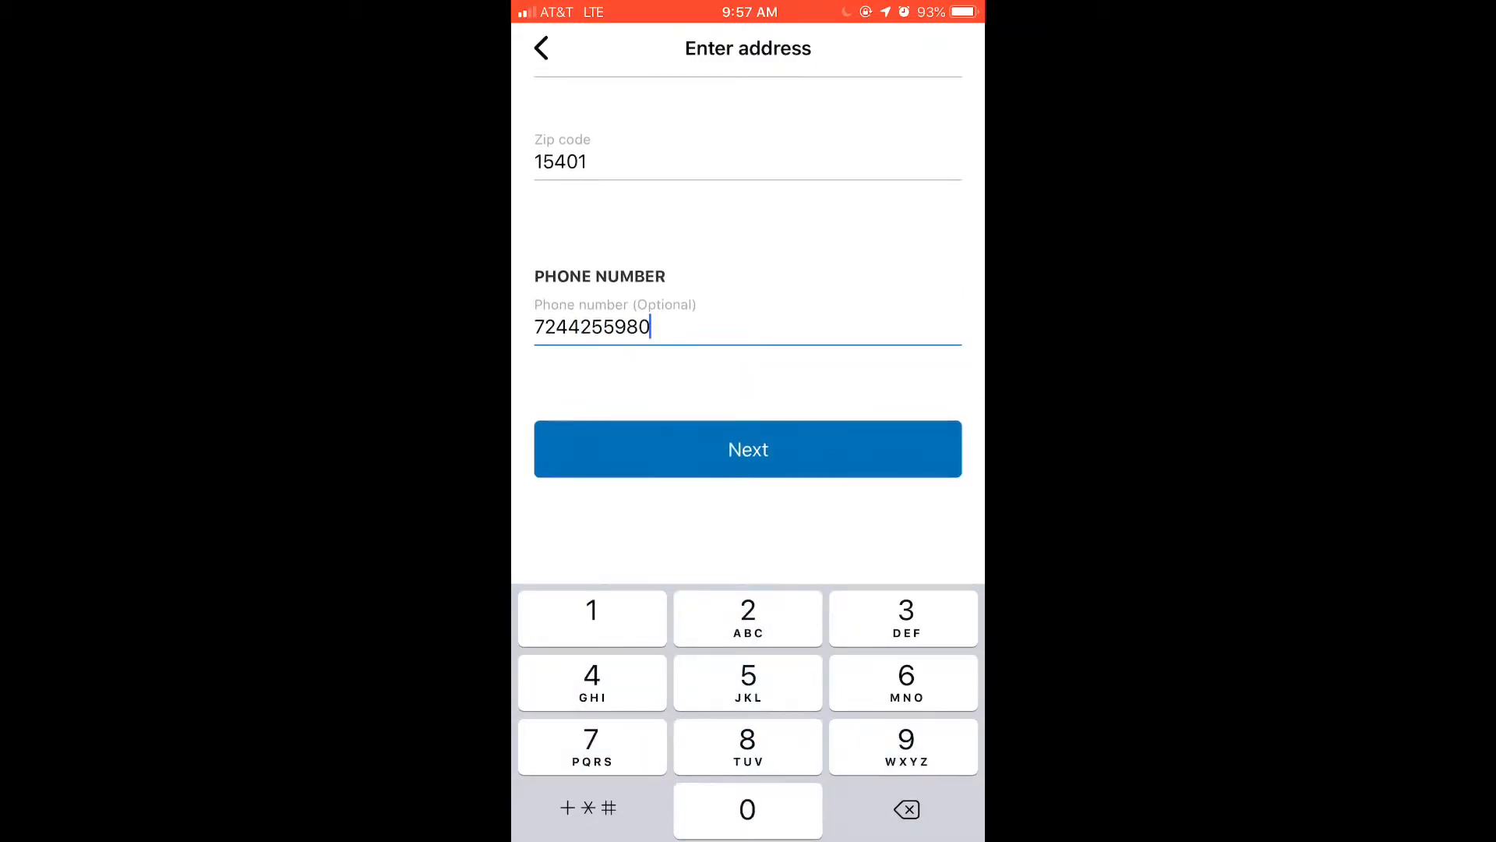
{"action": "left_click", "coordinate": [748, 448]}
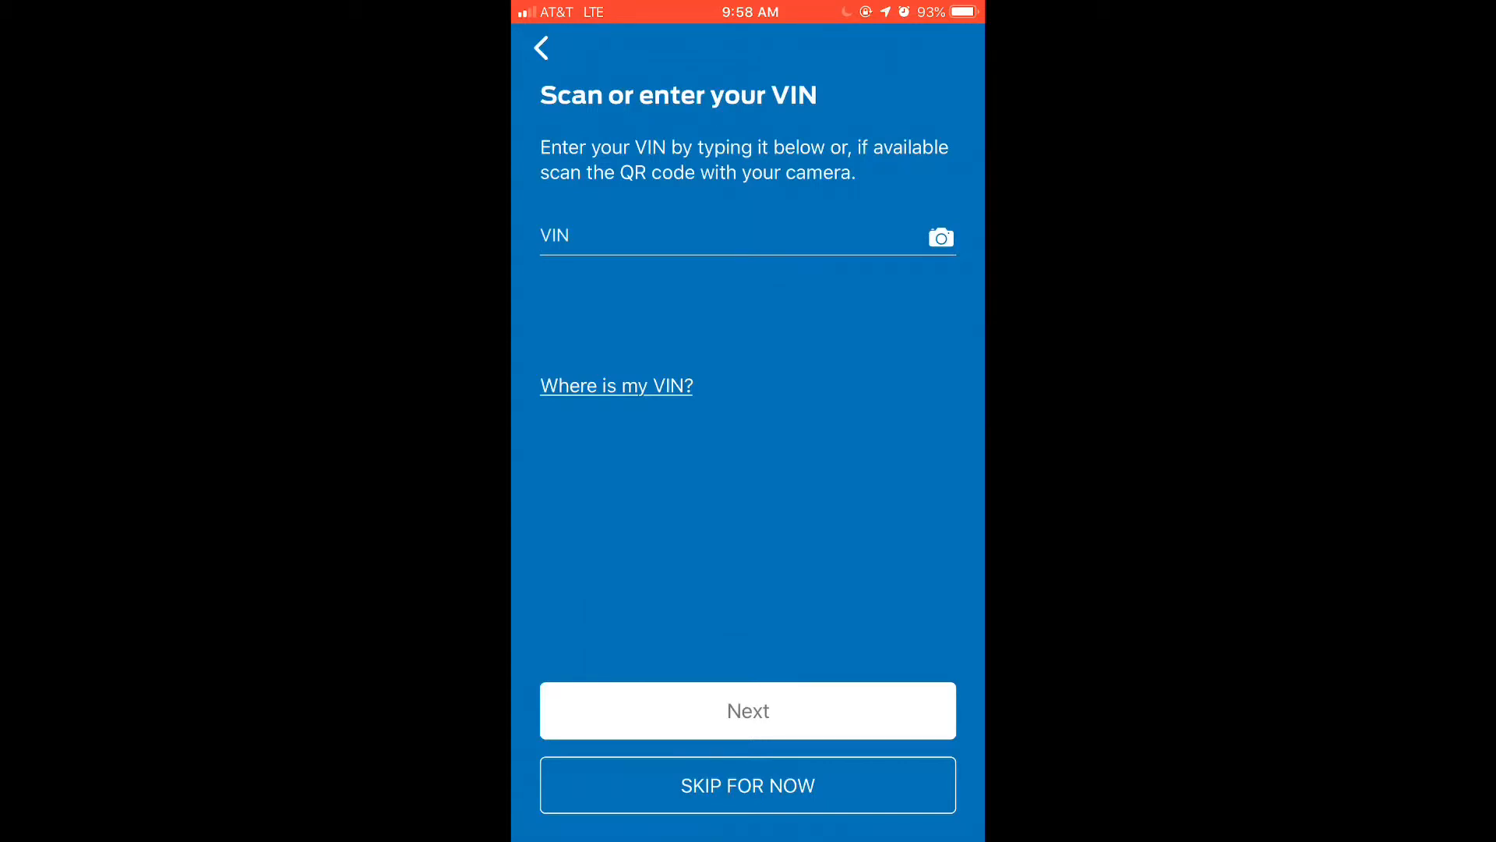
- Enter the VIN and add the found 2018 Ford Expedition to the account
{"action": "left_click", "coordinate": [940, 237]}
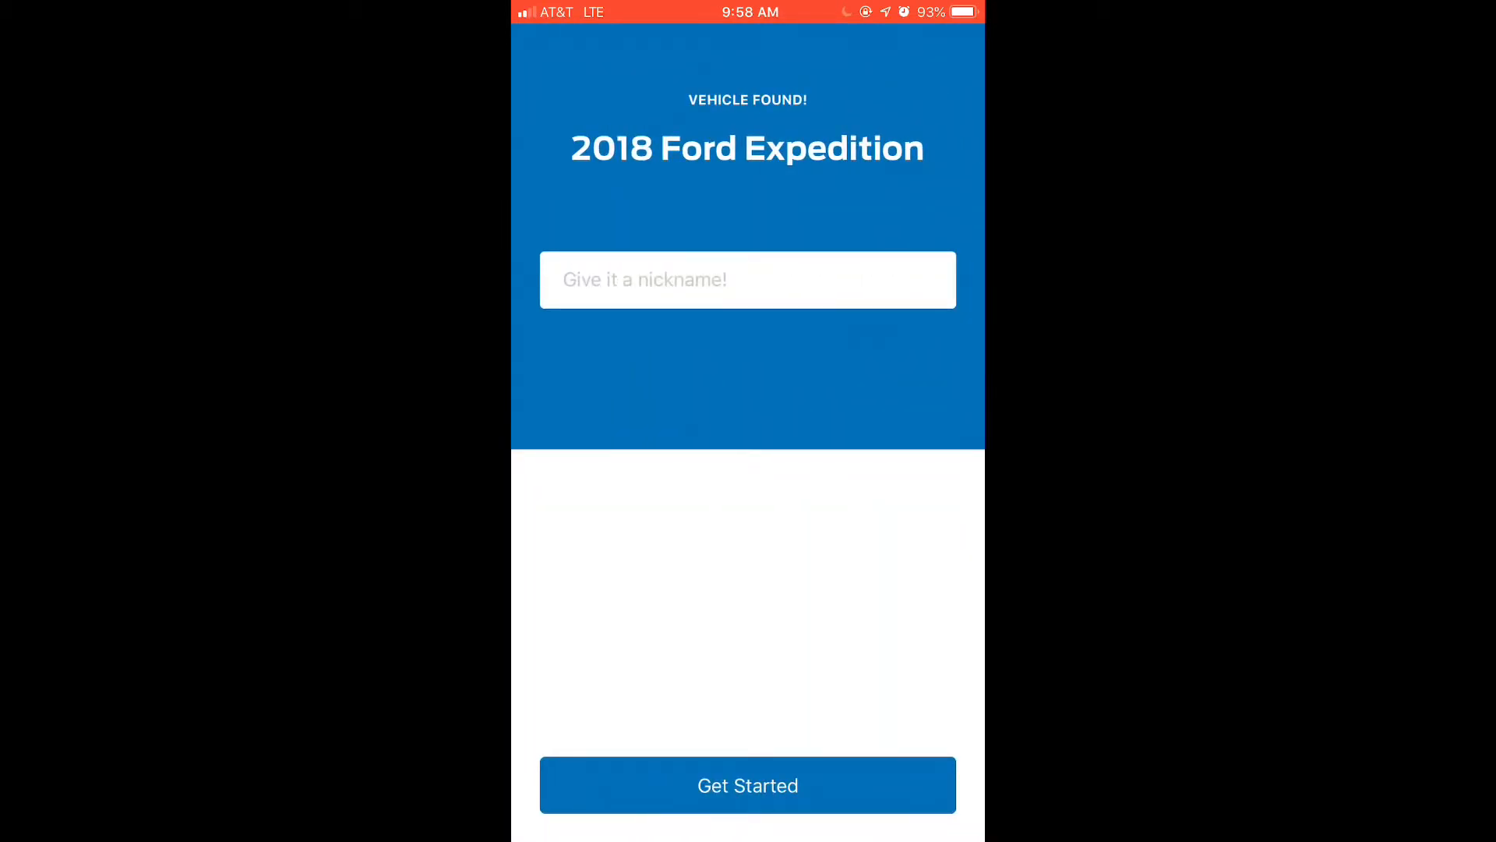
{"action": "left_click", "coordinate": [747, 784]}
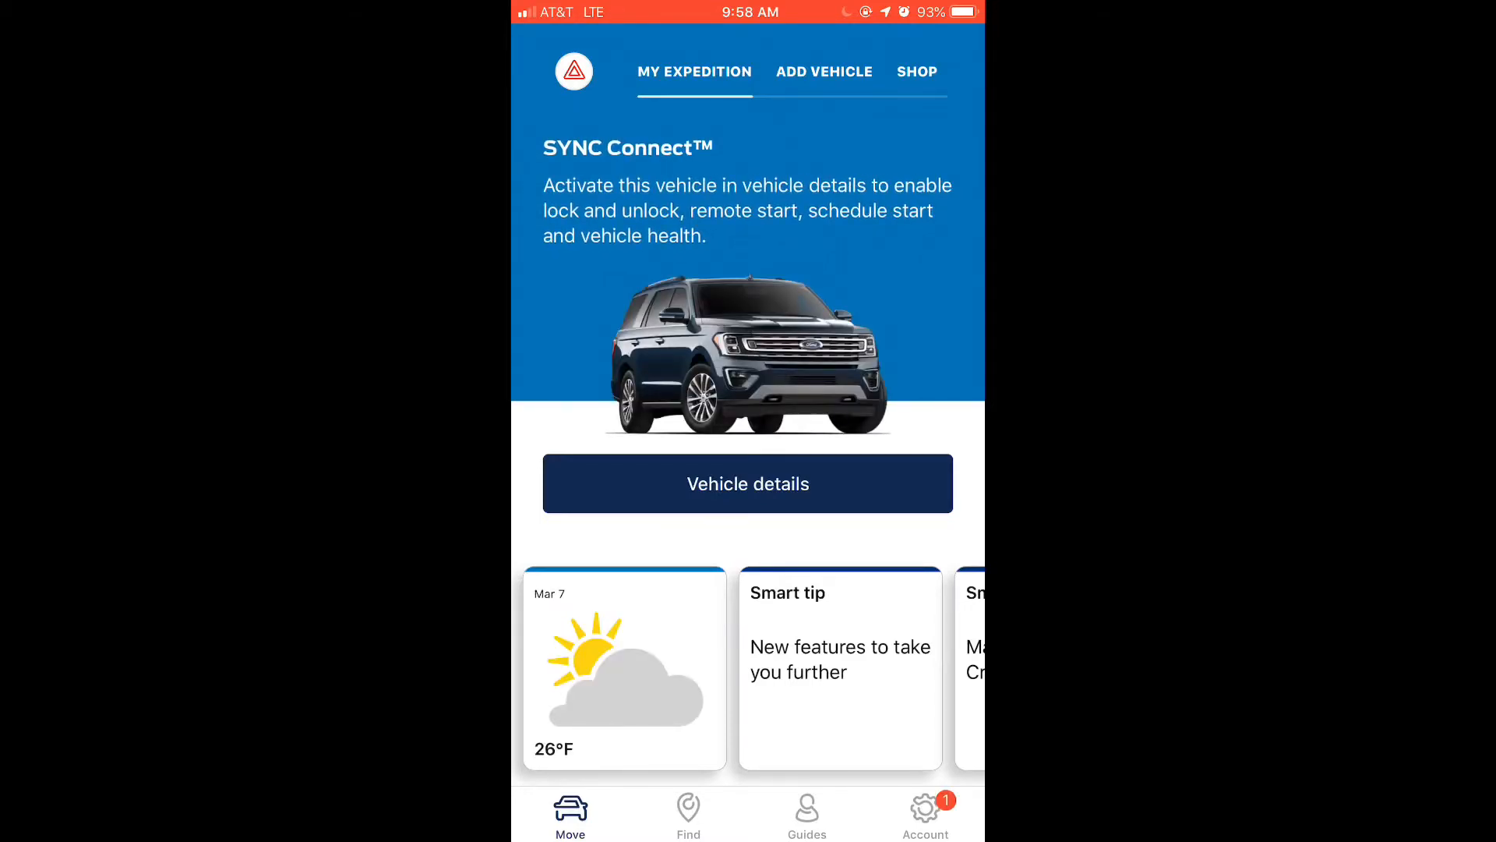
- Request activation of the Expedition from its vehicle details page
{"action": "left_click", "coordinate": [748, 483]}
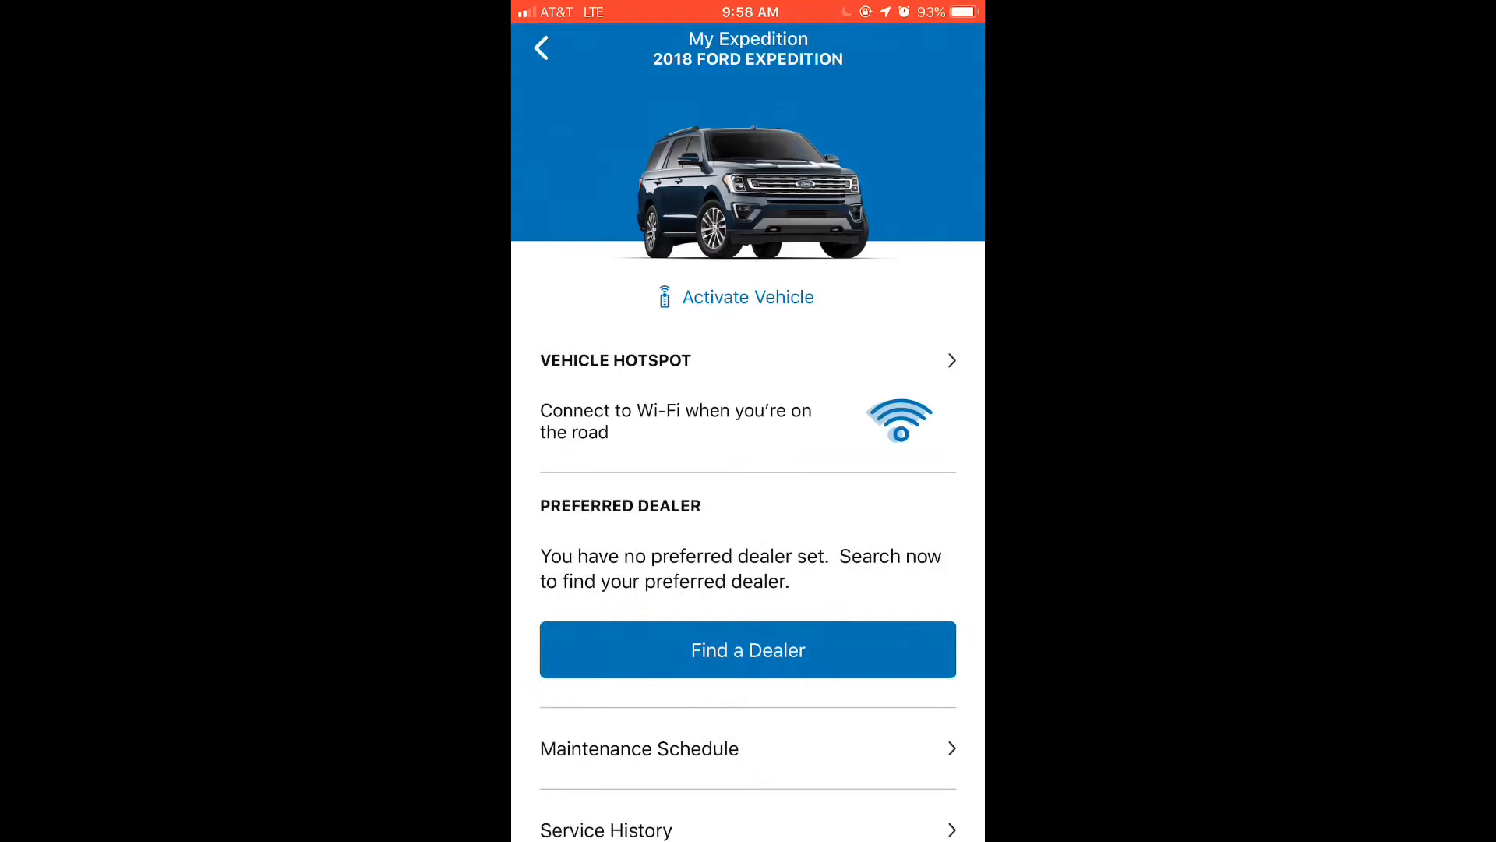
{"action": "left_click", "coordinate": [748, 296]}
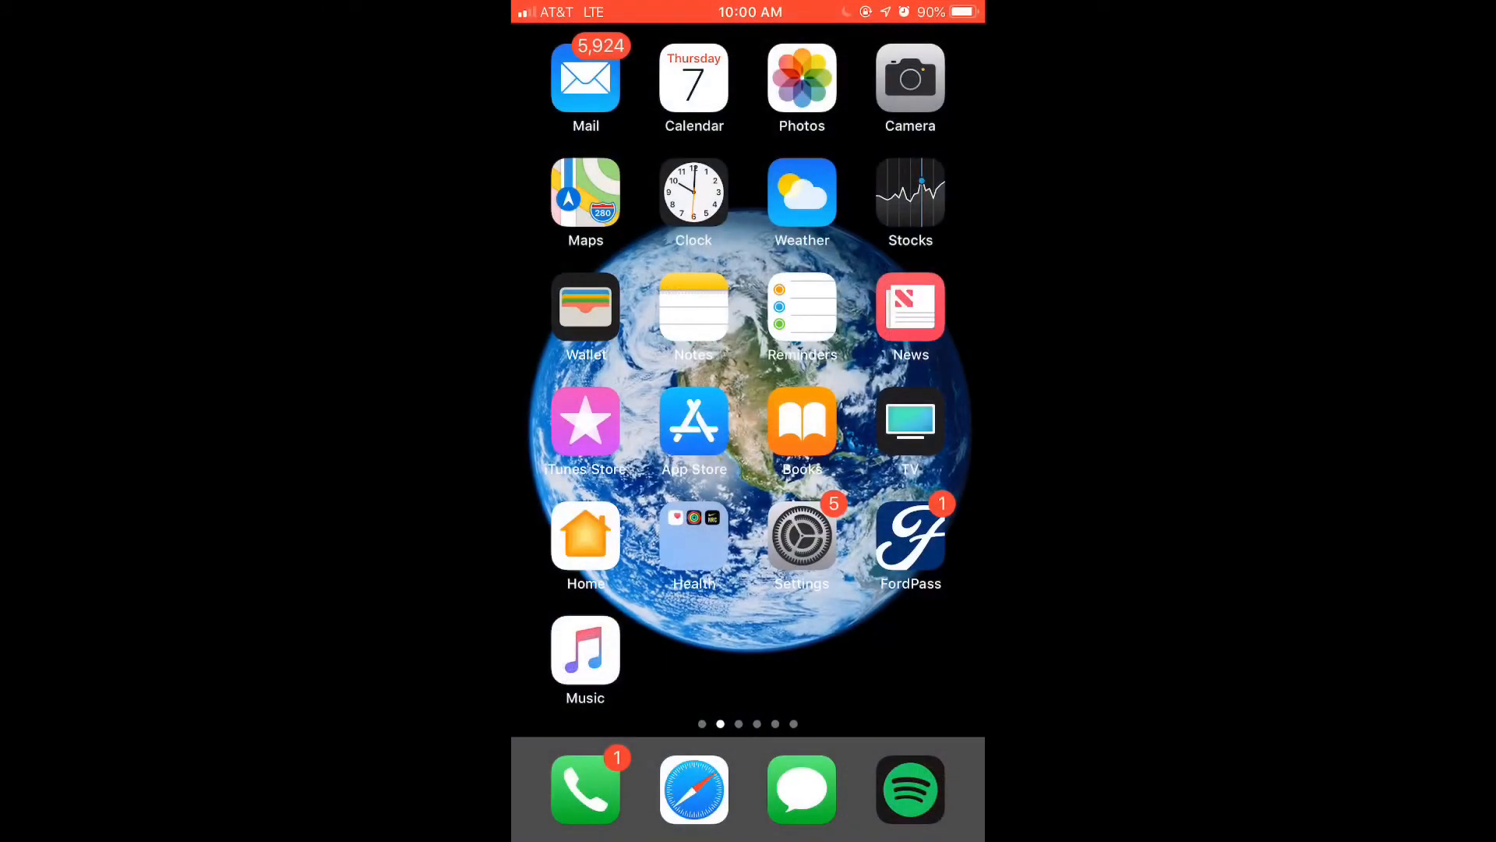
- Reopen FordPass and review the Expedition's 106-mile range, location and tire pressures
{"action": "left_click", "coordinate": [909, 534]}
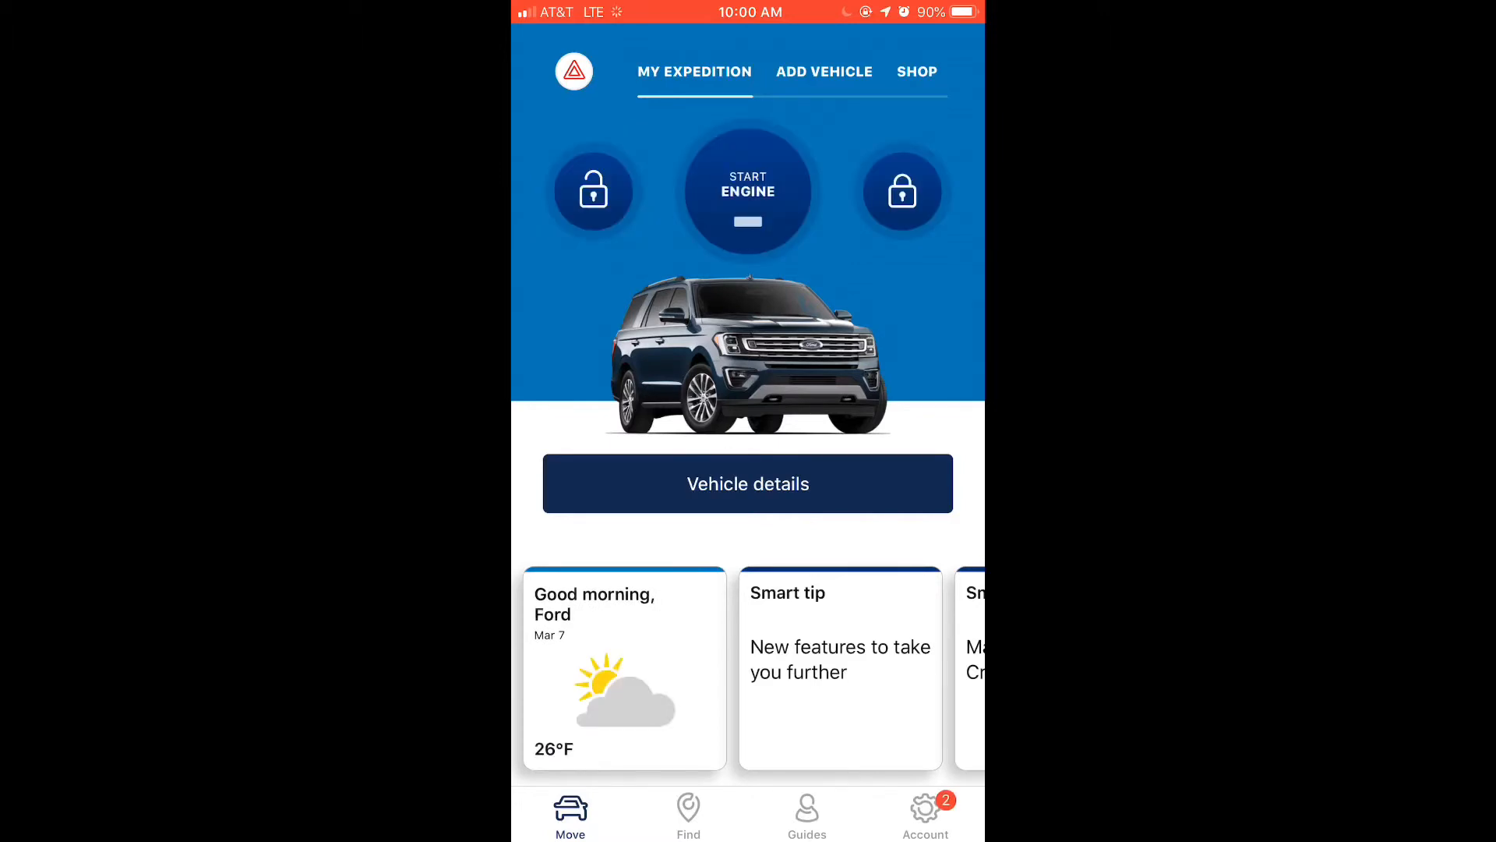
{"action": "left_click", "coordinate": [747, 483]}
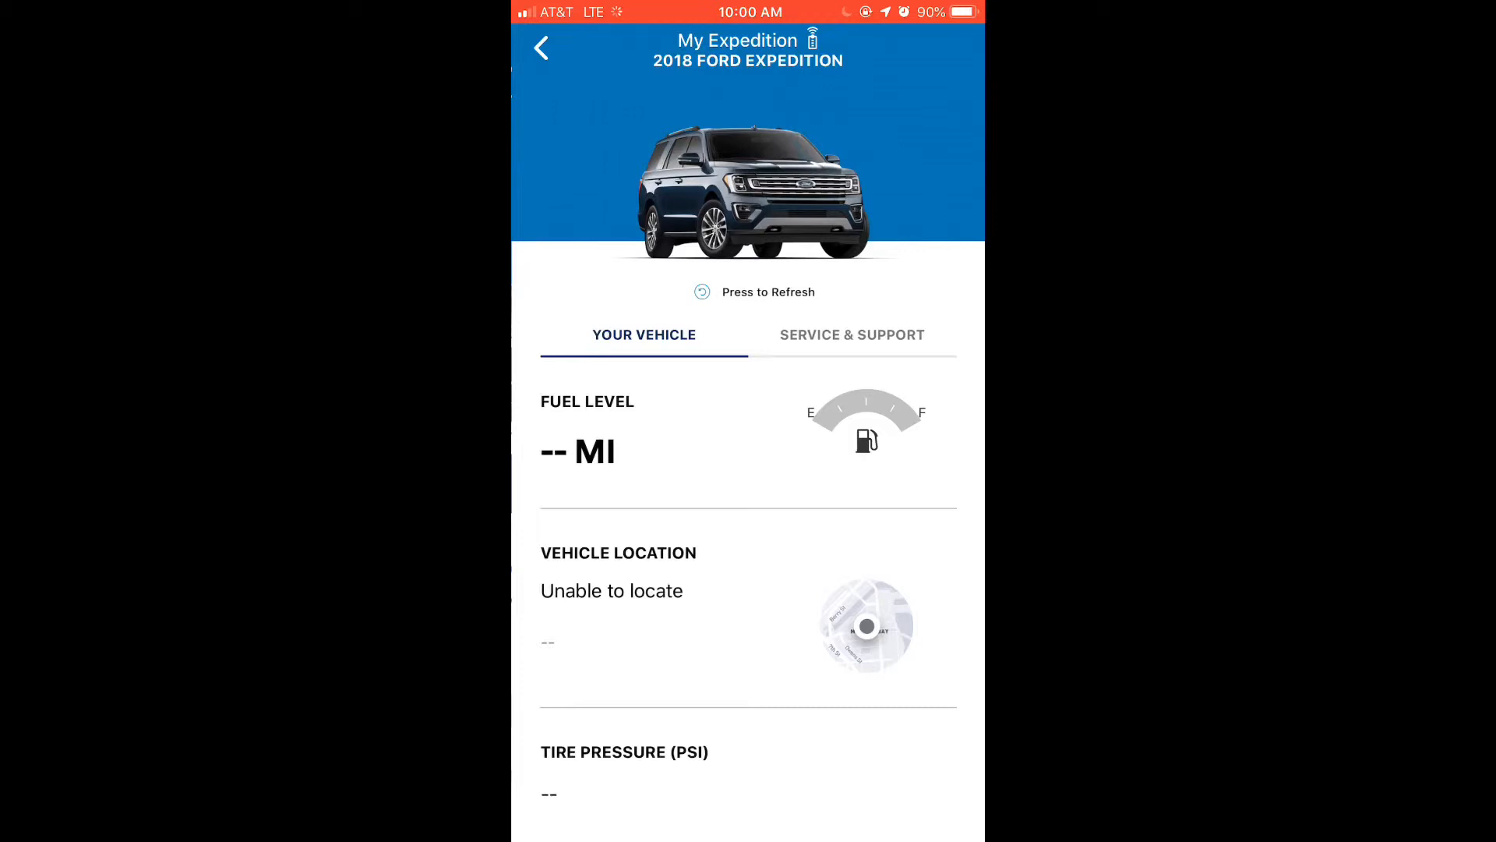
{"action": "left_click", "coordinate": [541, 49]}
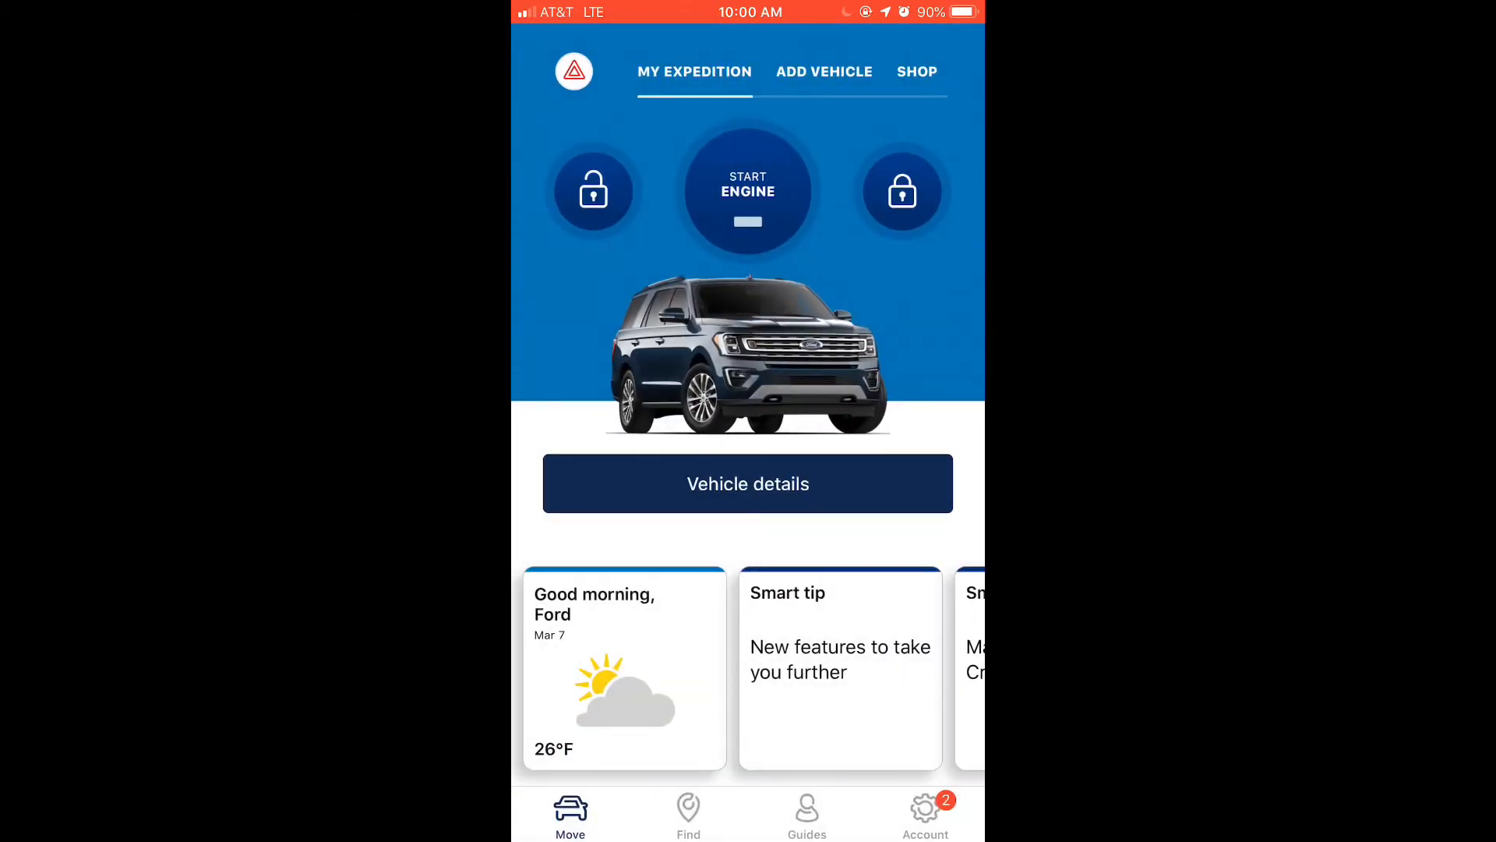
{"action": "left_click", "coordinate": [747, 484]}
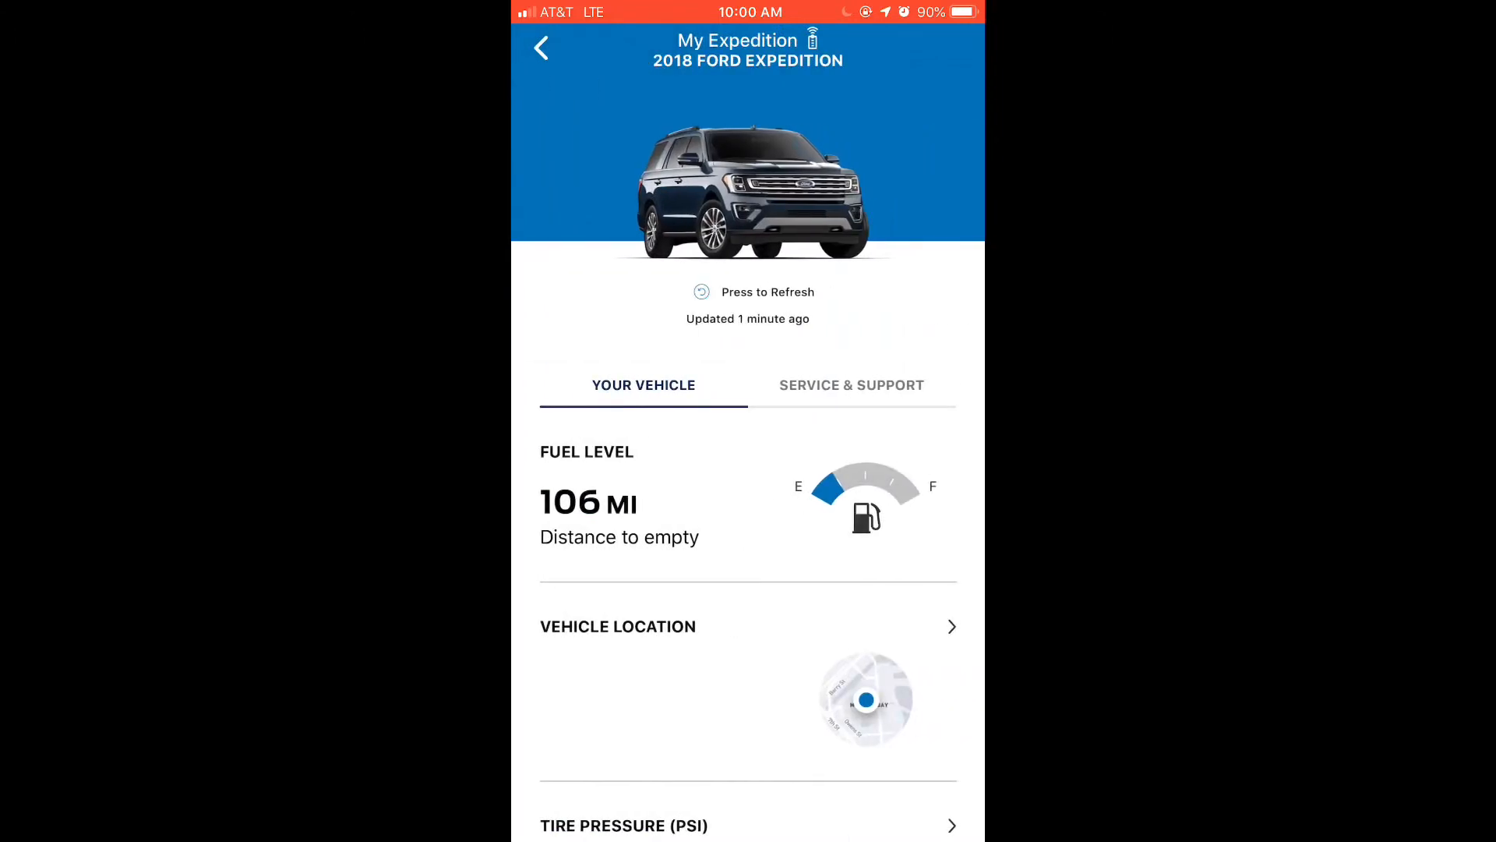
{"action": "scroll", "scroll_direction": "down", "scroll_amount": 3}
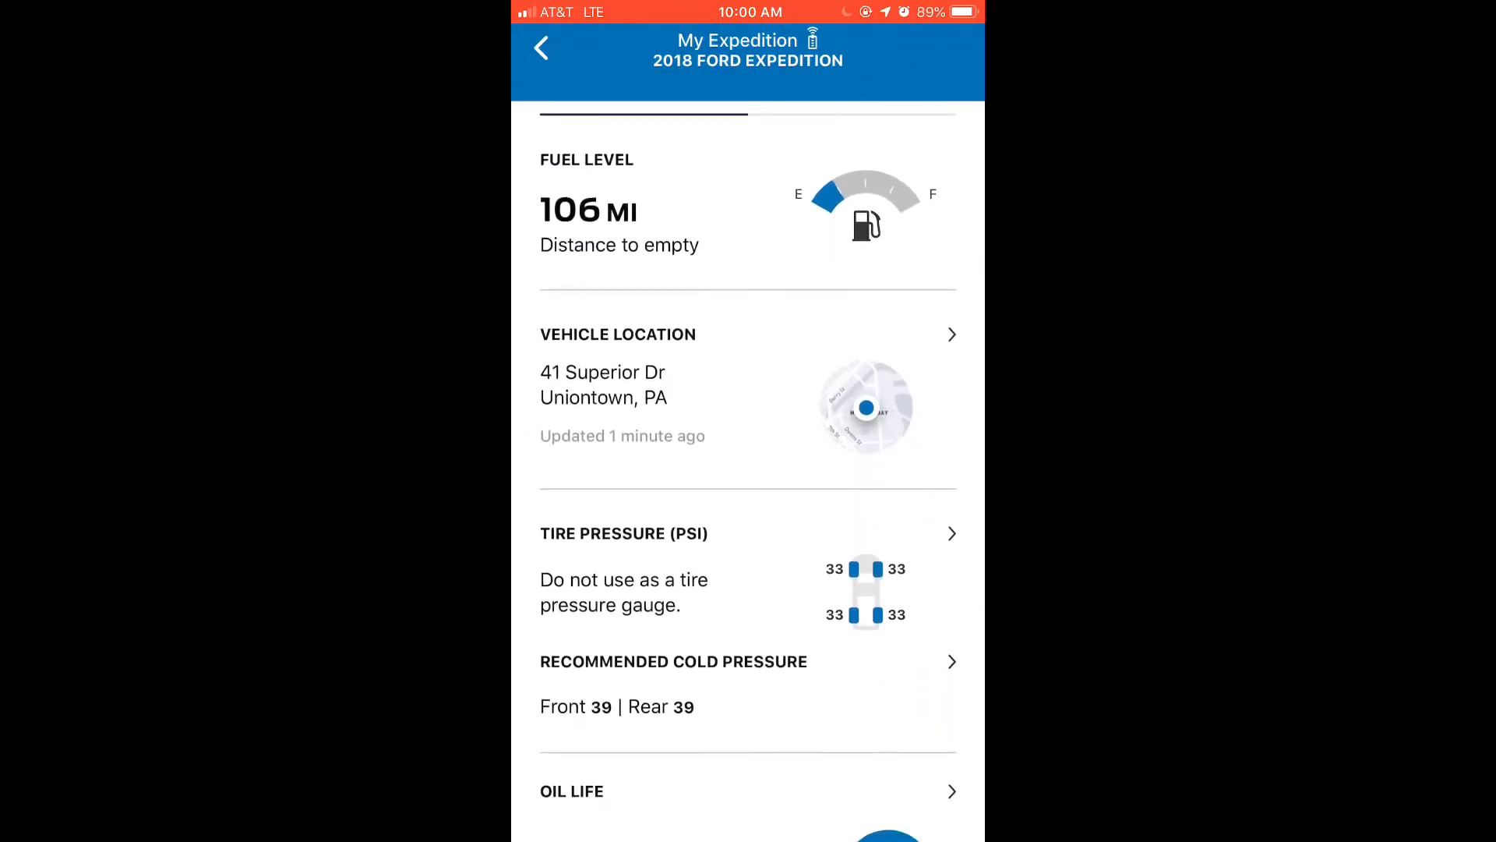
{"action": "scroll", "scroll_direction": "down", "scroll_amount": 3}
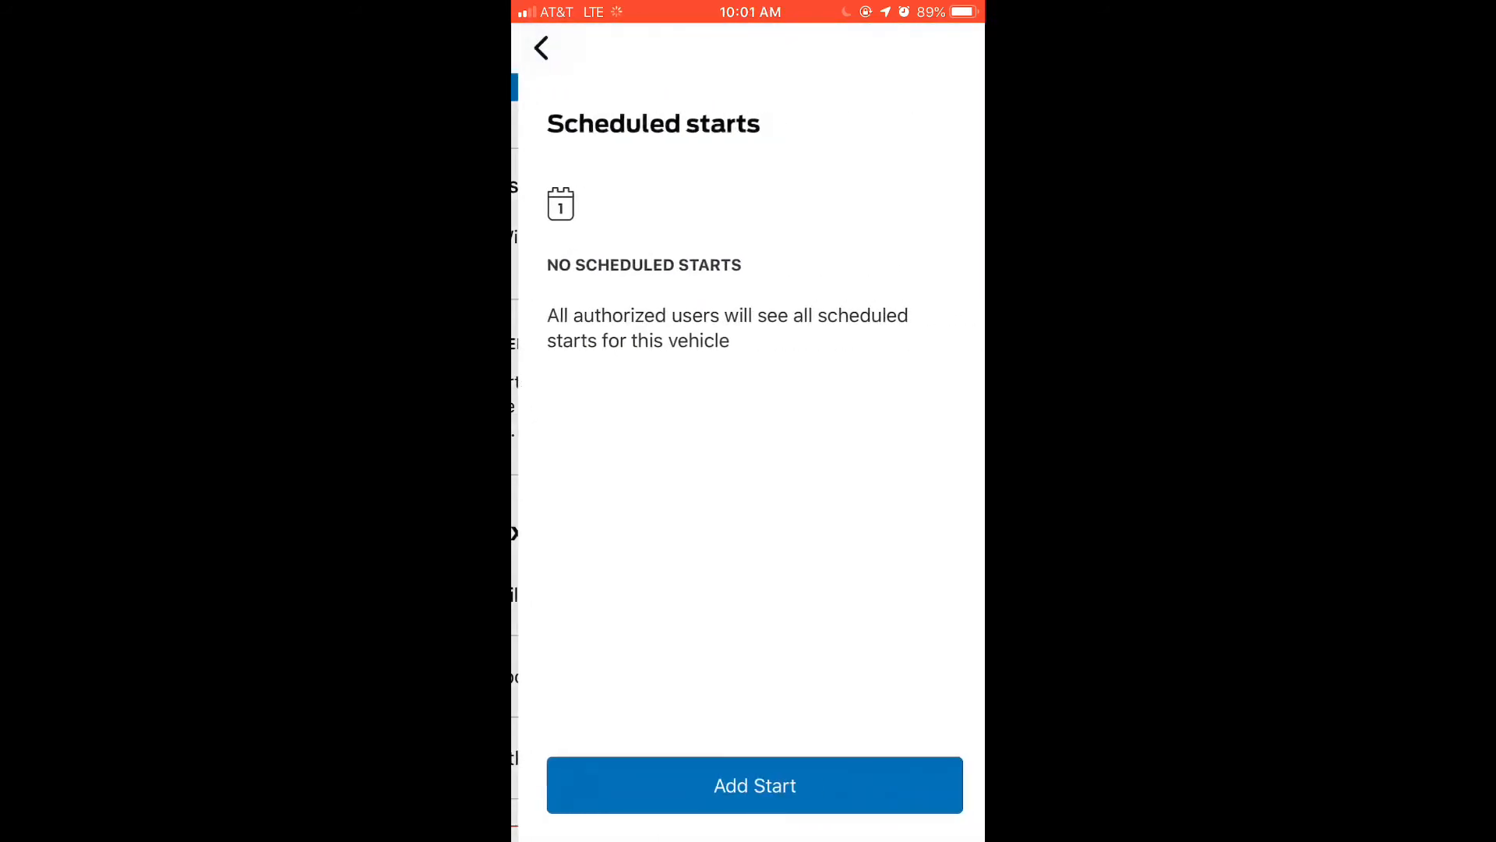
- Add a scheduled start repeating on Weekdays, save it and return to the vehicle home screen
{"action": "left_click", "coordinate": [754, 784]}
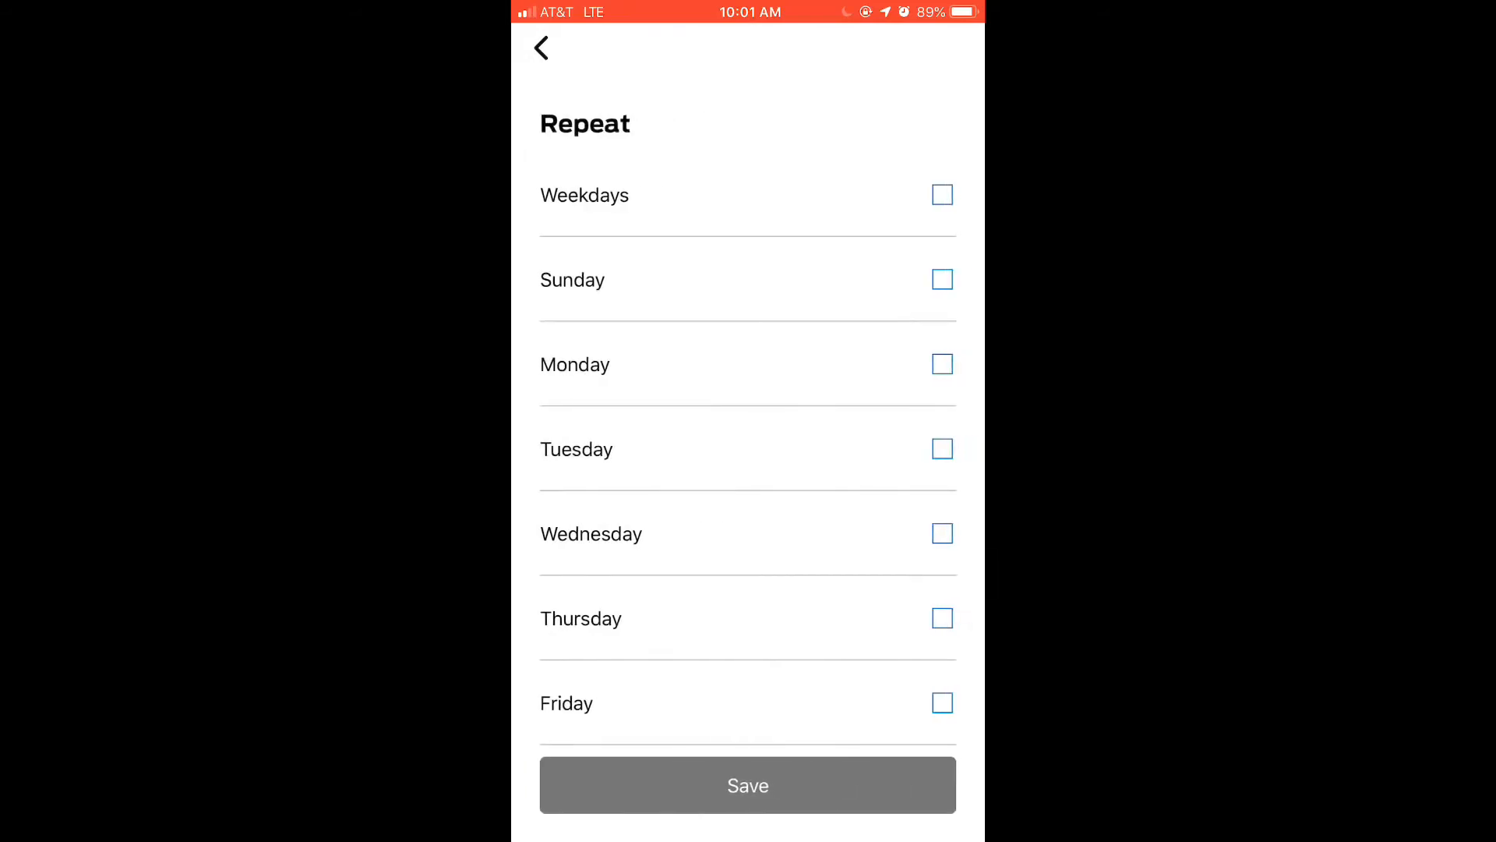
{"action": "left_click", "coordinate": [942, 195]}
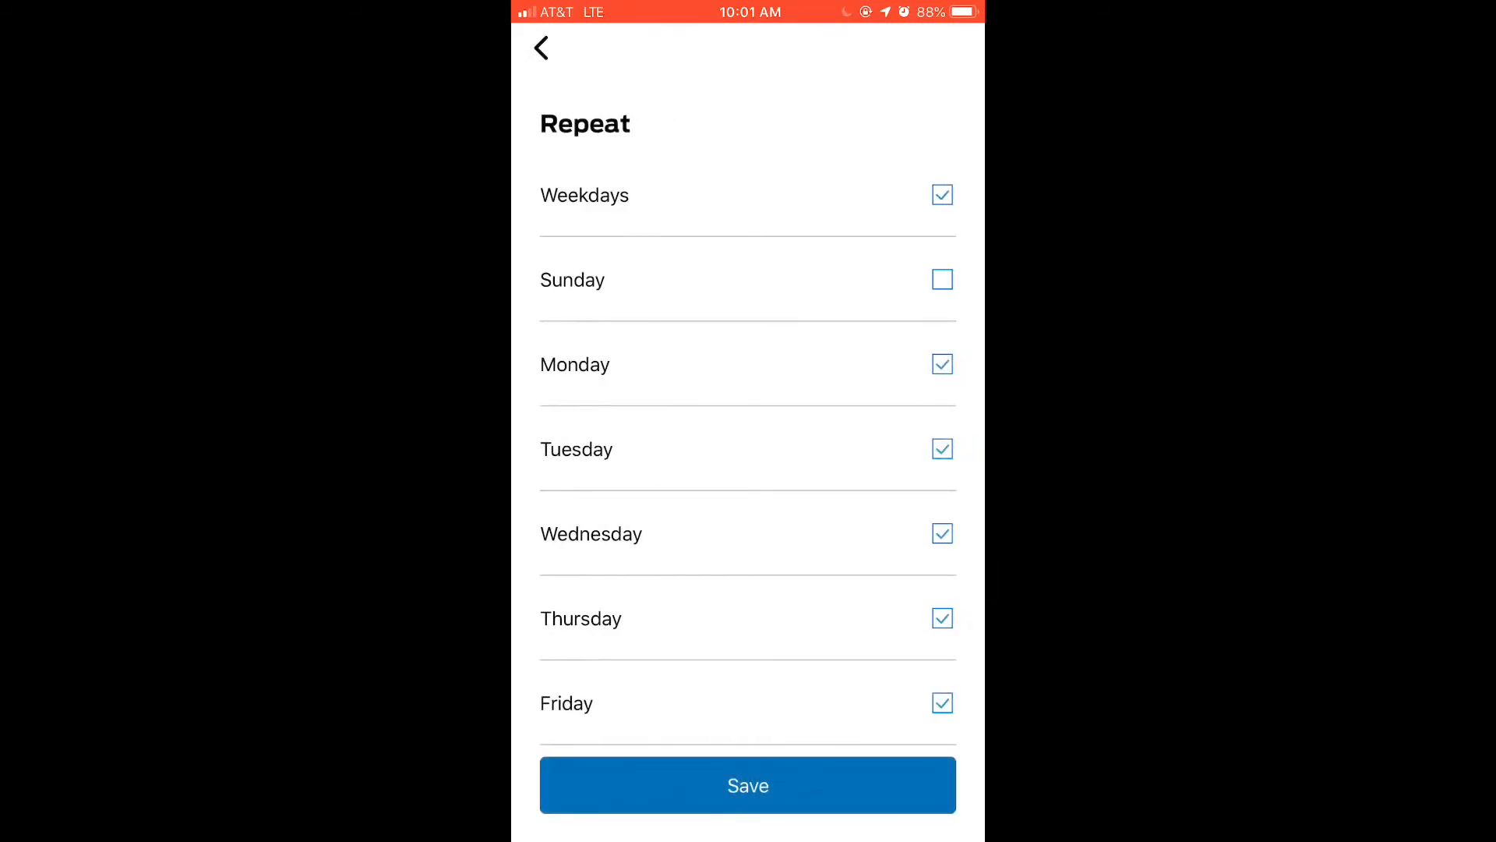
{"action": "left_click", "coordinate": [540, 49]}
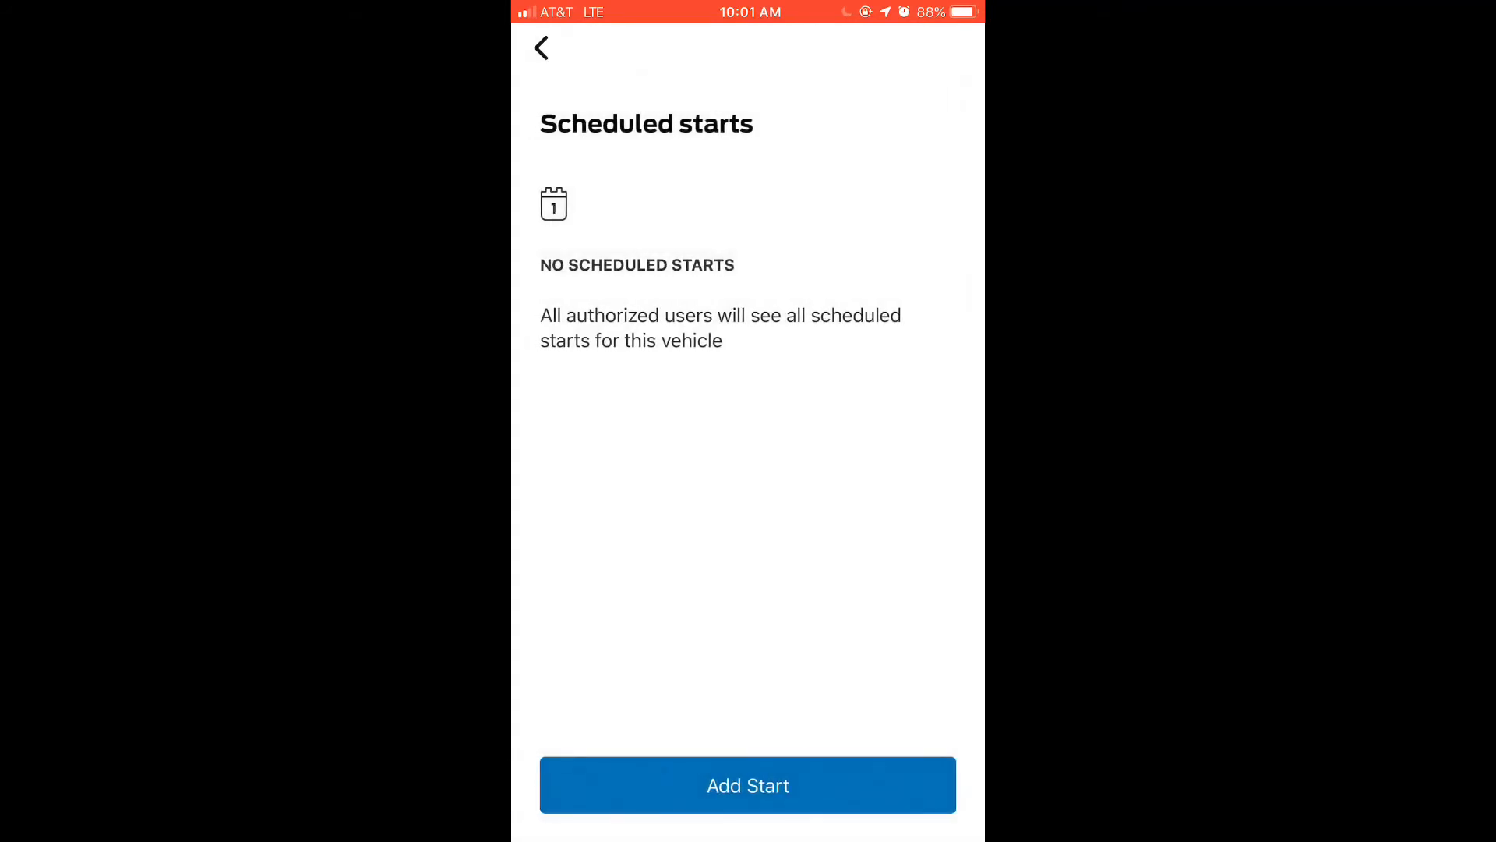
{"action": "left_click", "coordinate": [541, 49]}
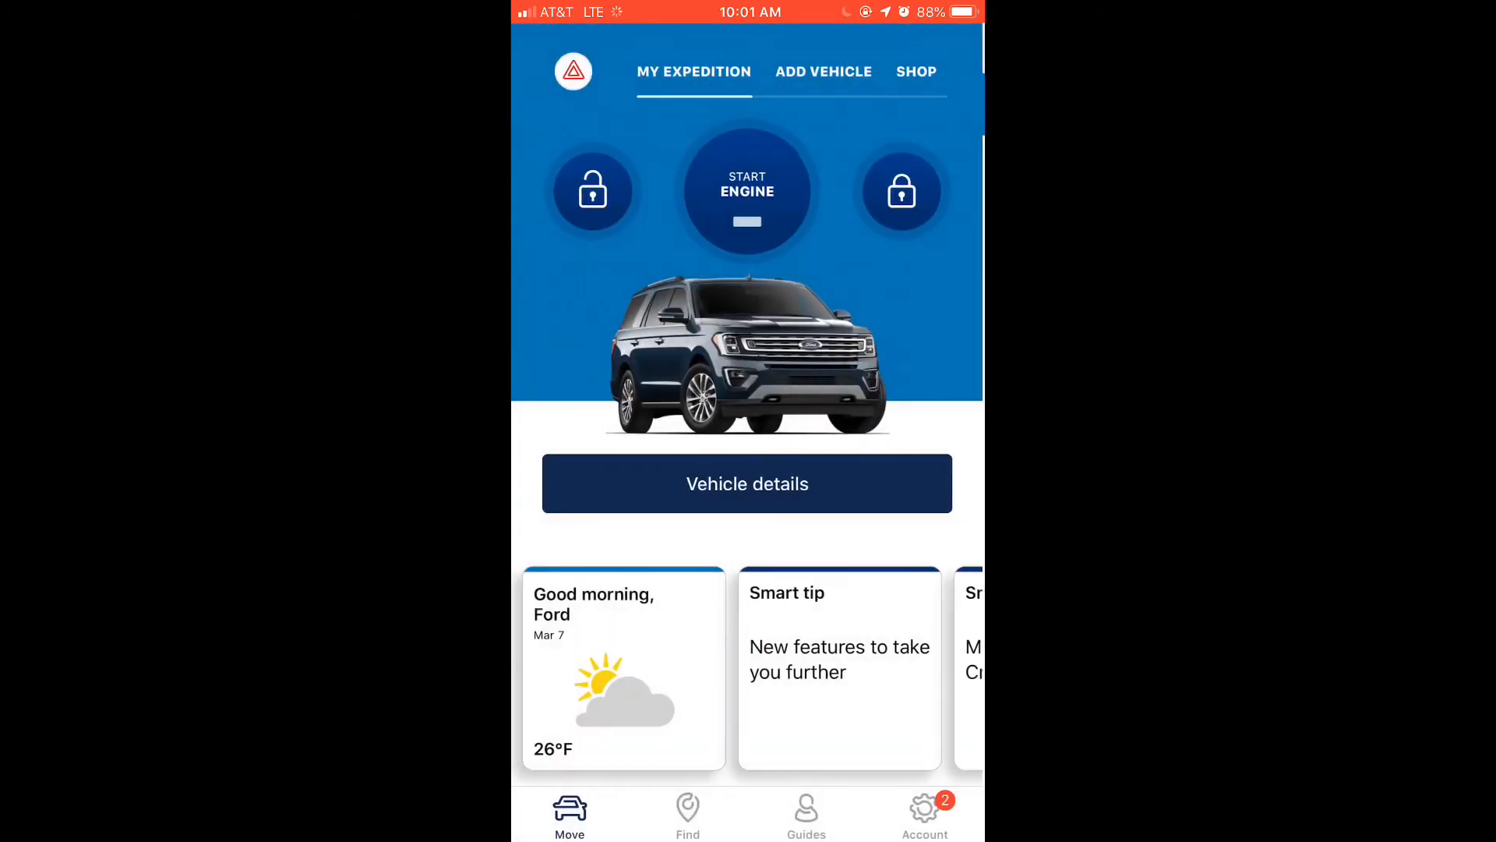